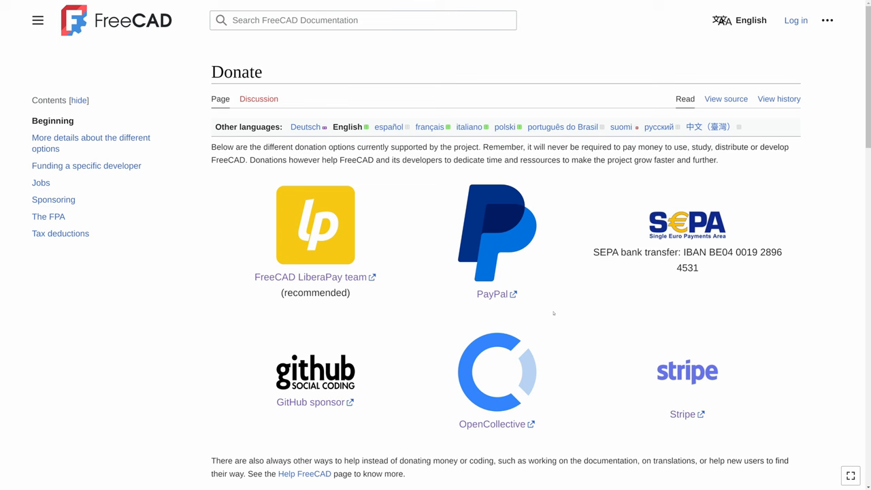
mouse_move(550, 312)
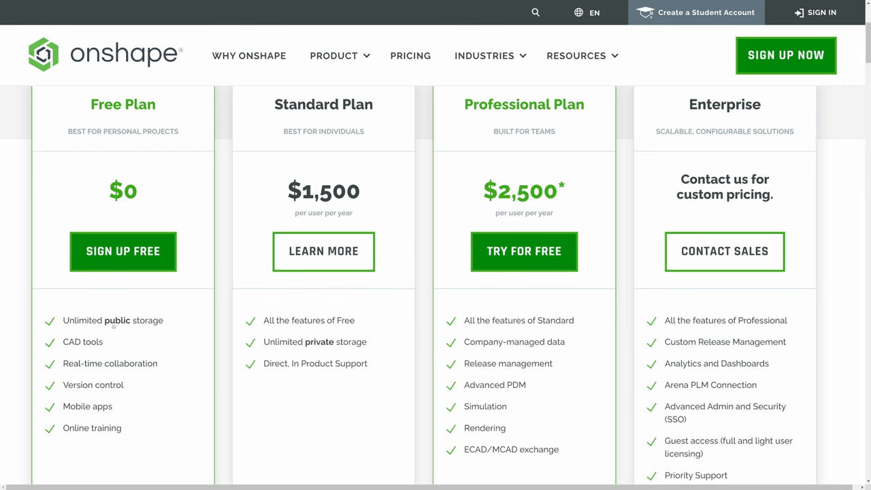
Search Kagi for 'linux fusion 360' via the suggested query
scroll(down, 3)
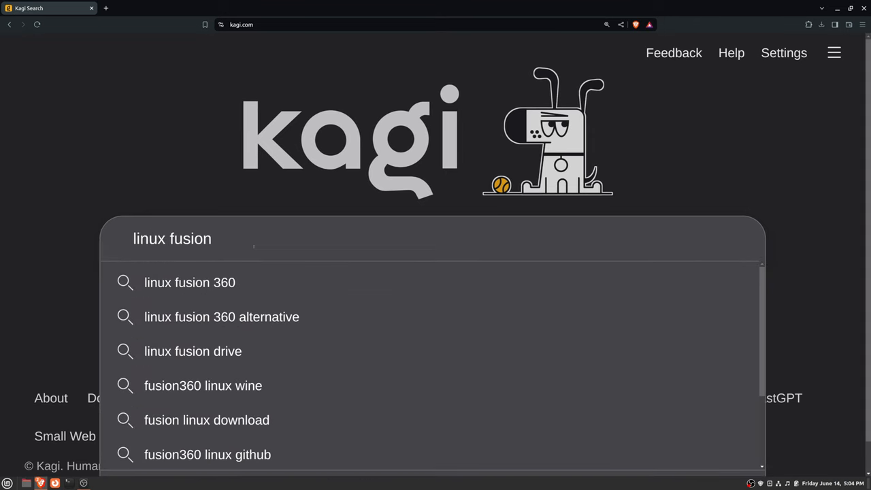
click(189, 282)
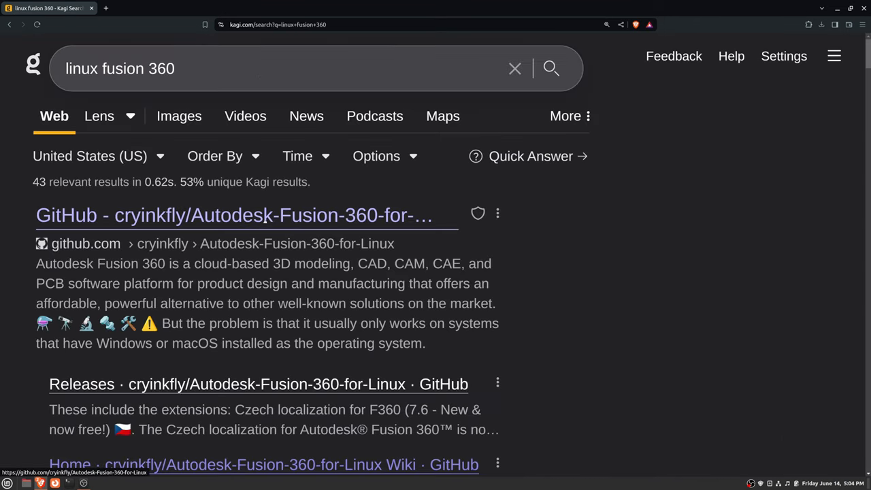
mouse_move(234, 215)
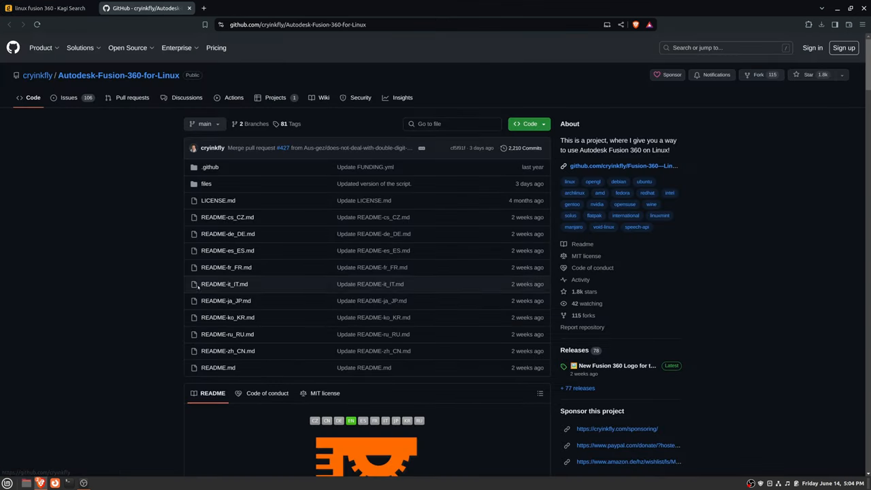
mouse_move(168, 255)
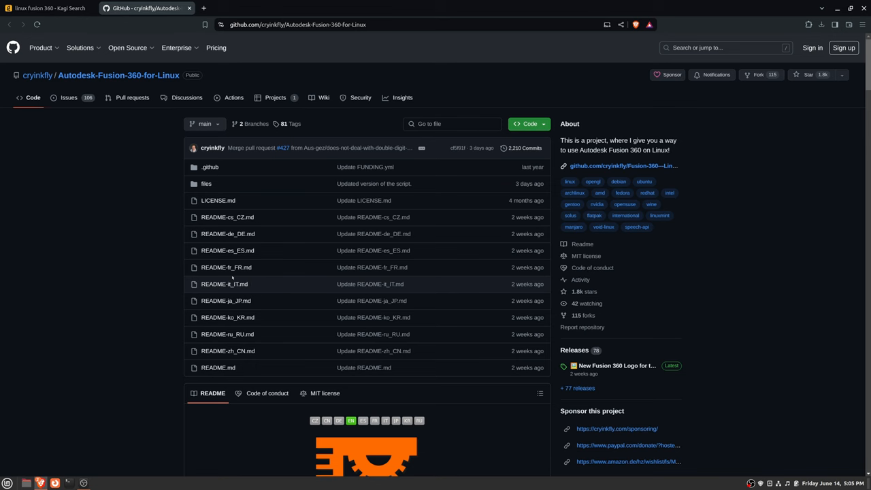
Show the Issues list of the cryinkfly/Autodesk-Fusion-360-for-Linux repository
scroll(down, 3)
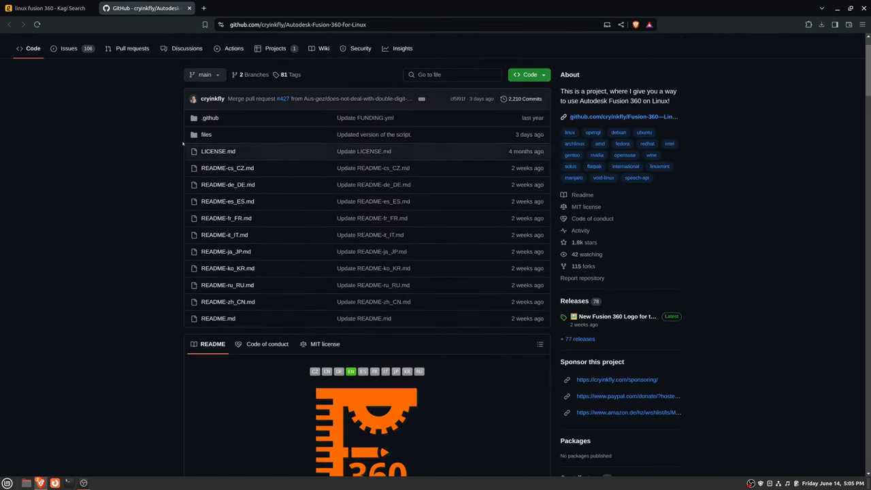
click(68, 98)
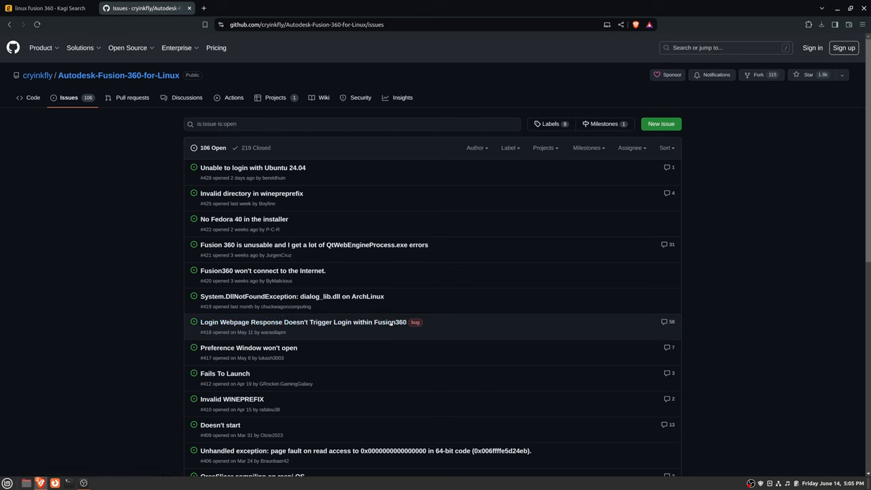
mouse_move(302, 321)
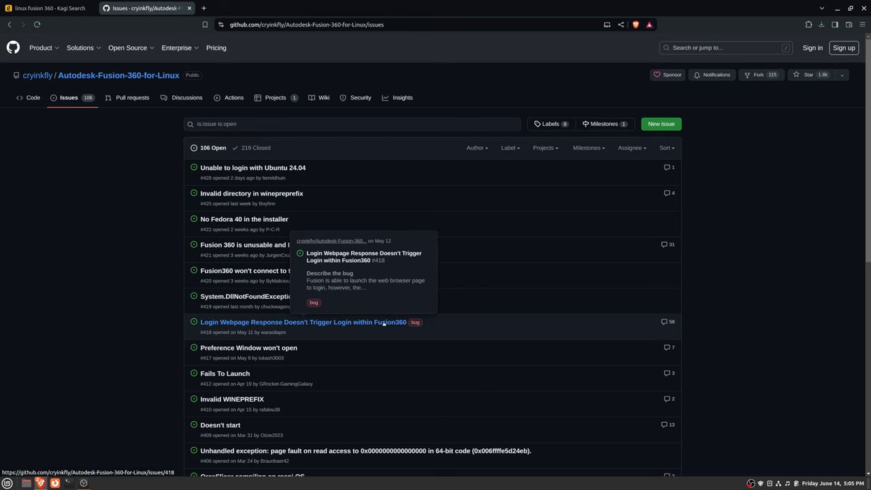
Read the 'Login Webpage Response Doesn't Trigger Login within Fusion360' issue and its install comment
click(302, 322)
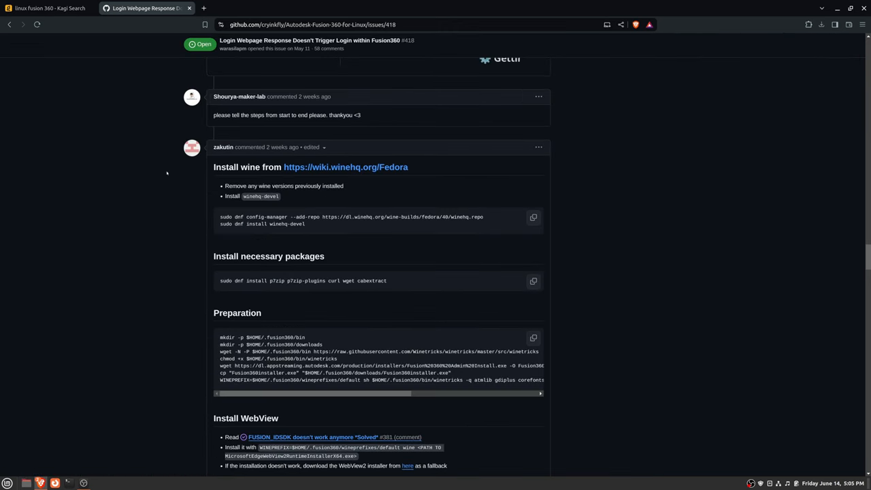
scroll(down, 3)
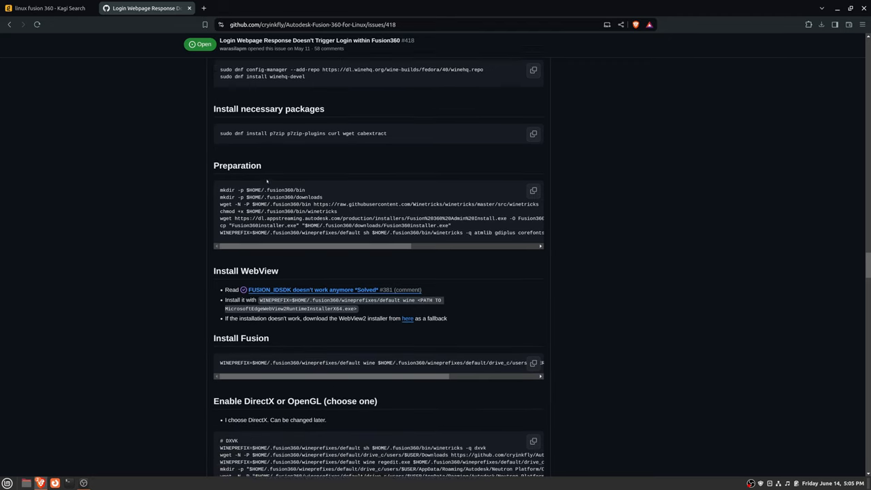
scroll(down, 3)
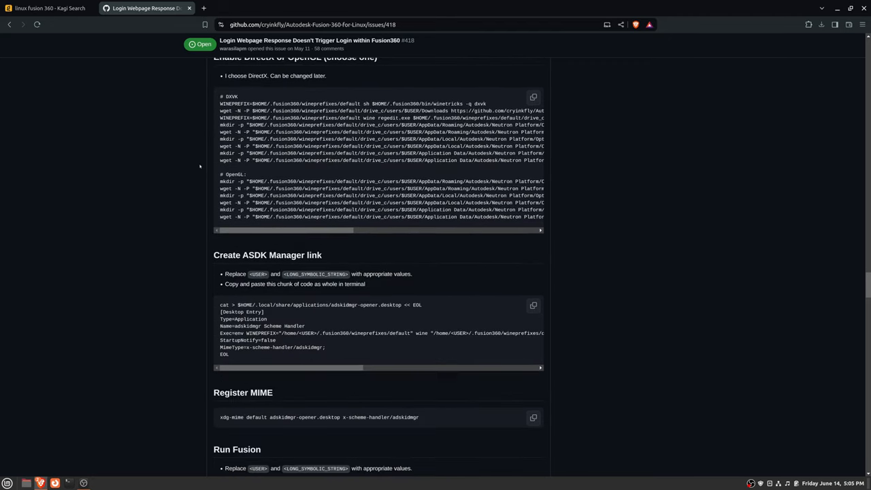
scroll(down, 3)
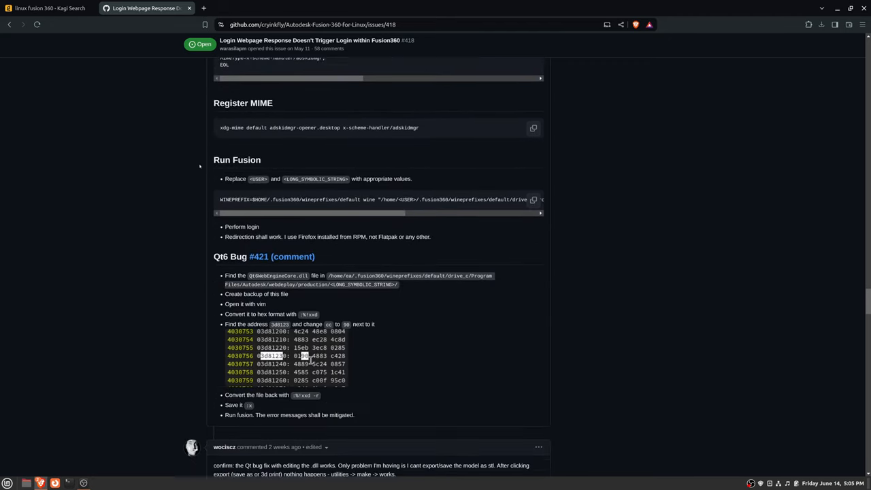
scroll(down, 3)
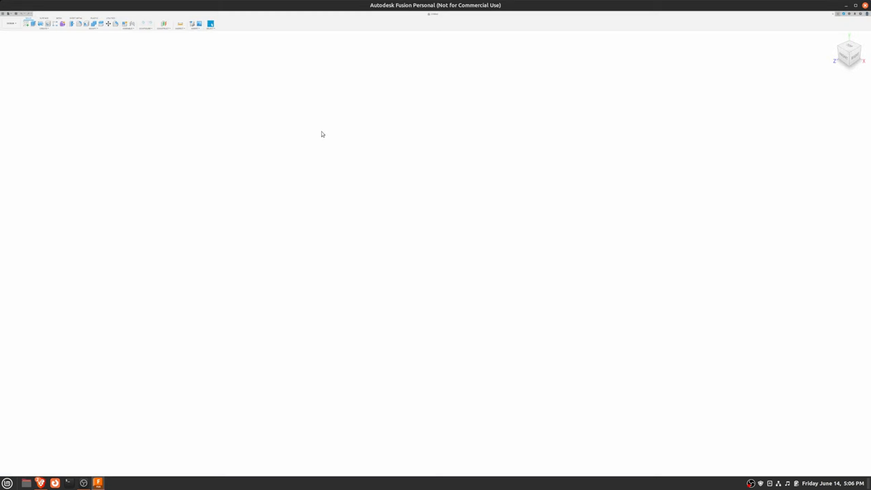
mouse_move(313, 135)
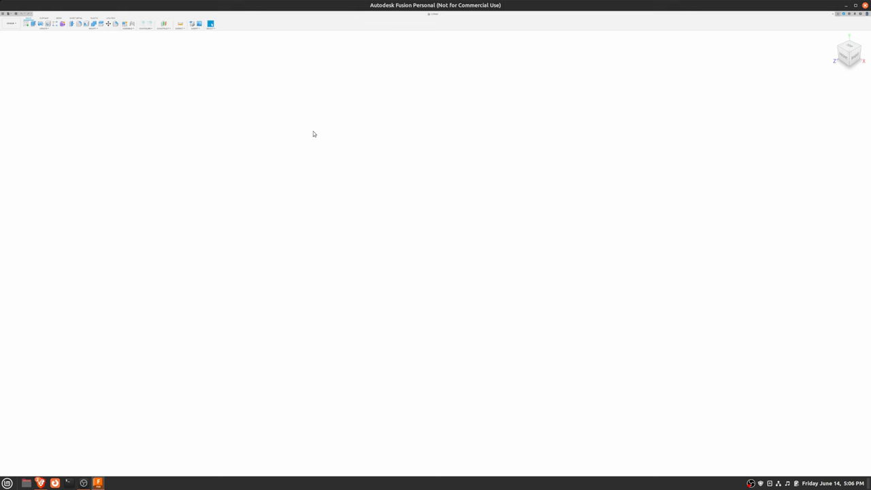
mouse_move(297, 112)
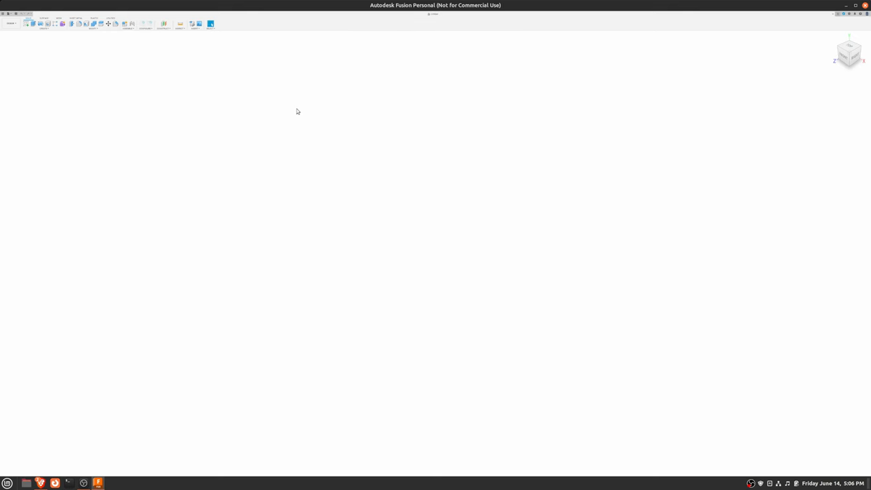
mouse_move(267, 165)
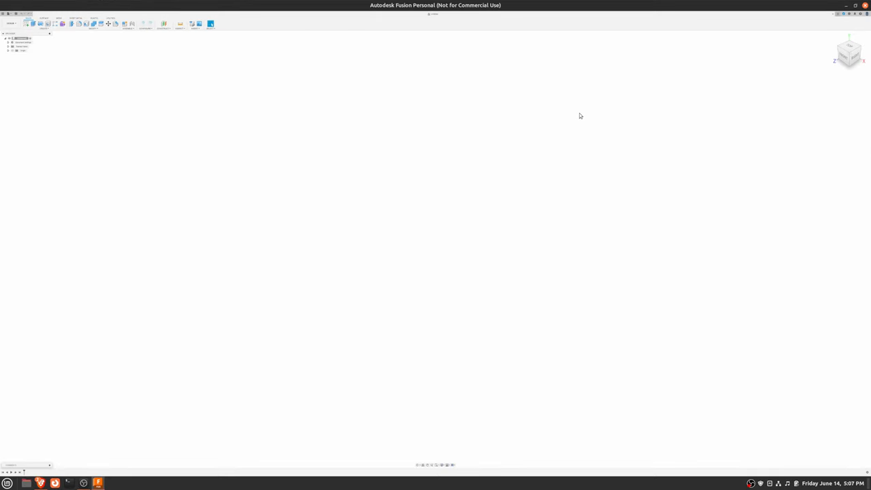
mouse_move(544, 68)
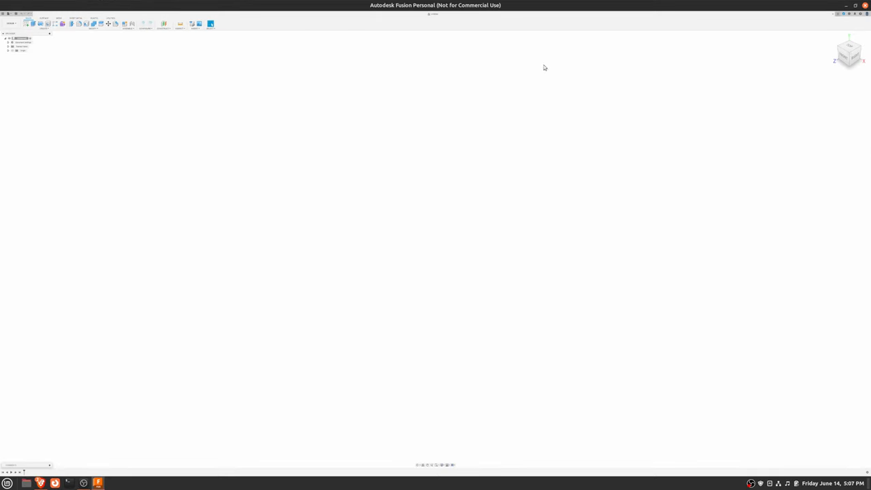
mouse_move(148, 49)
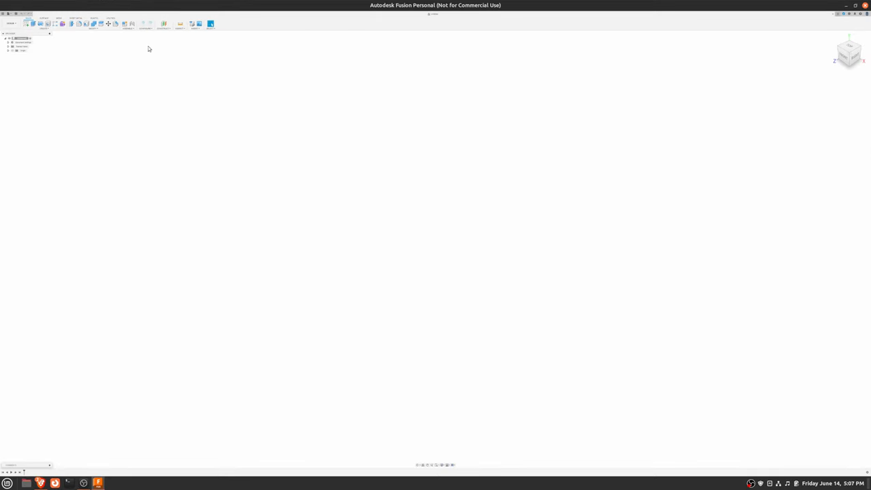
mouse_move(89, 87)
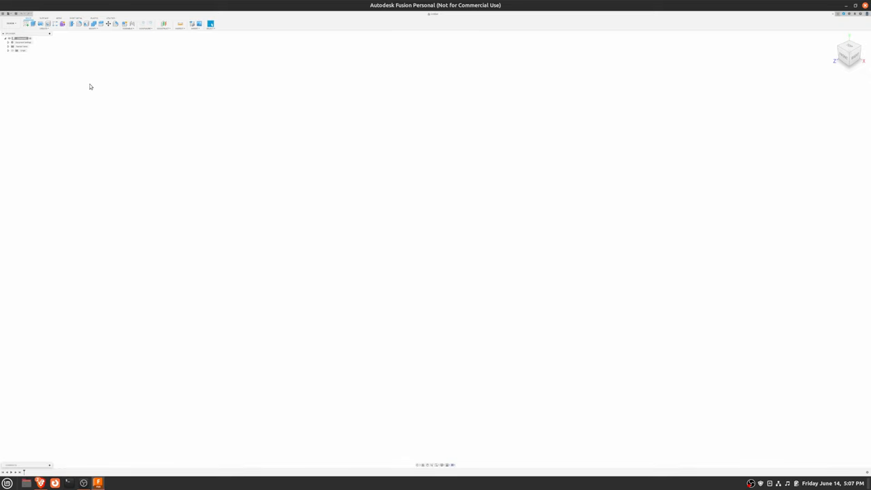
Activate the canvas of the blank Fusion 360 design once its browser tree and timeline load
click(68, 483)
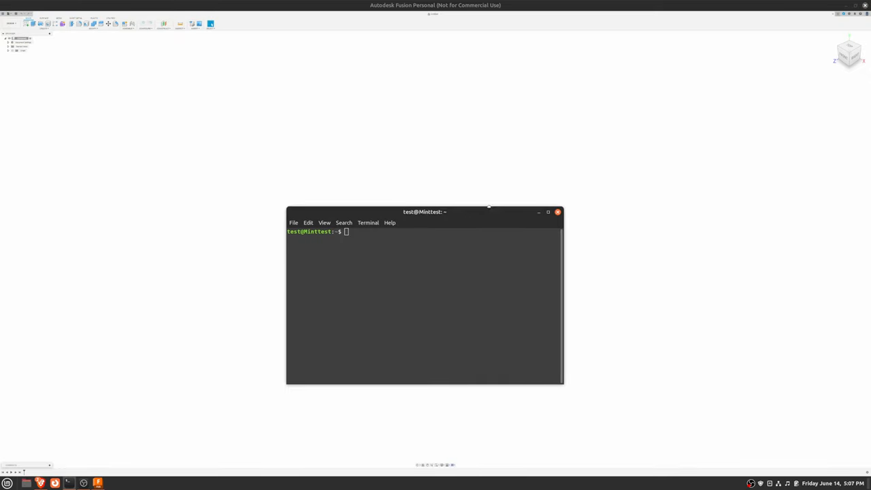
Launch winecfg from the terminal, review its Graphics settings and confirm with OK
drag(424, 211, 352, 185)
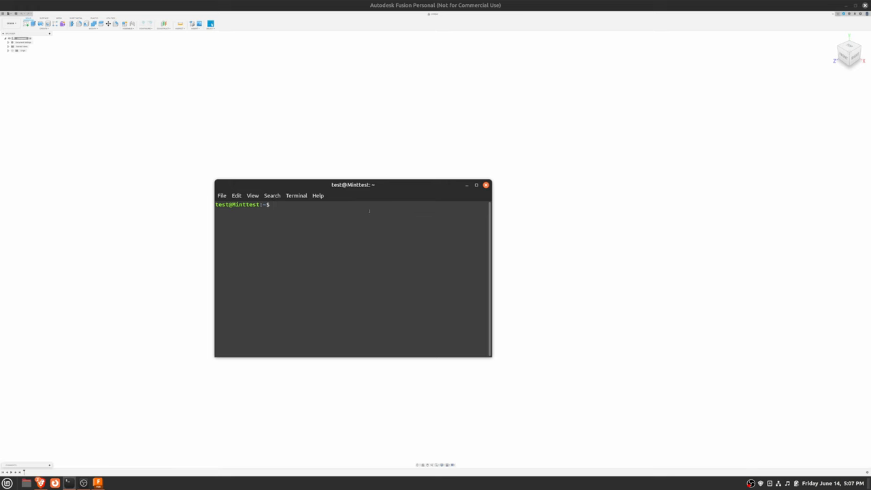
text(winecfg)
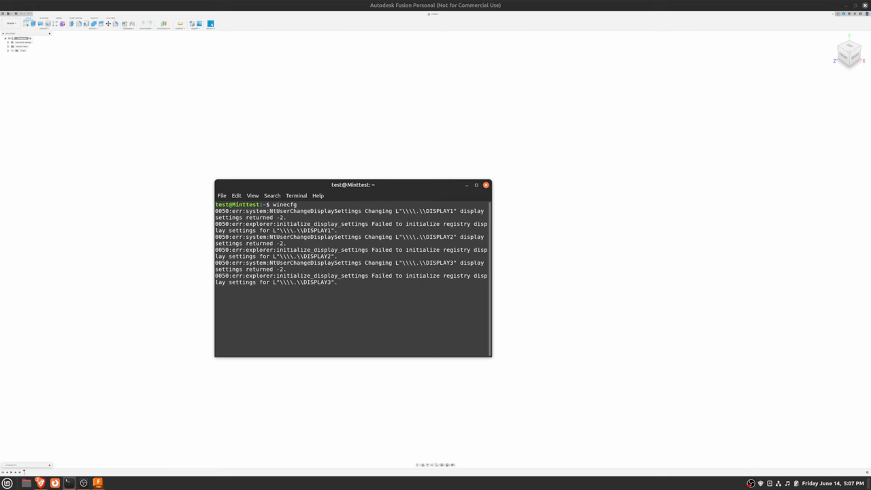
key(Return)
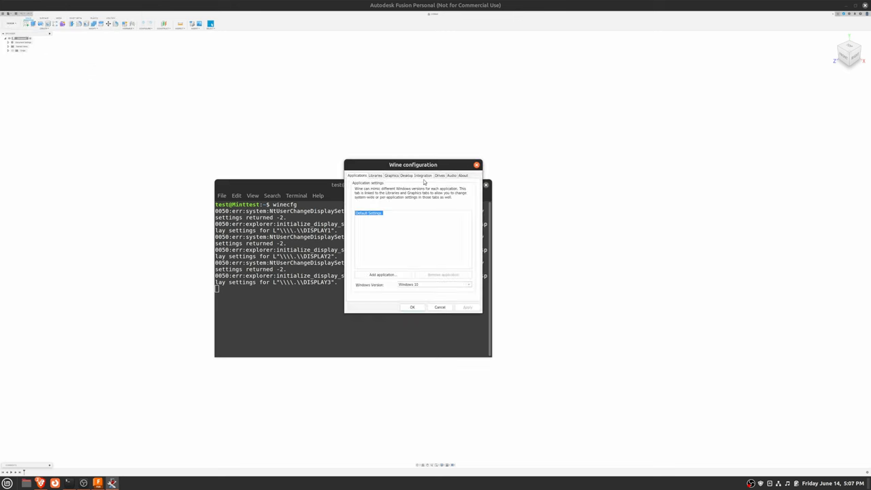
click(392, 176)
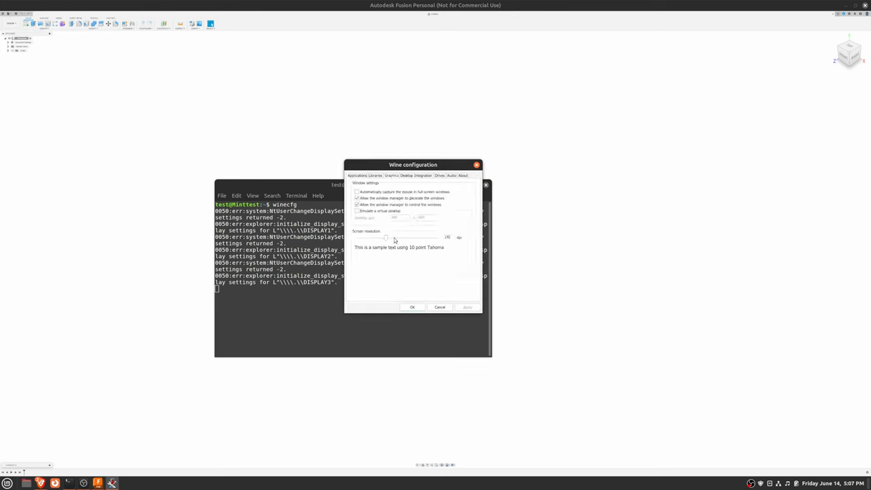
mouse_move(346, 201)
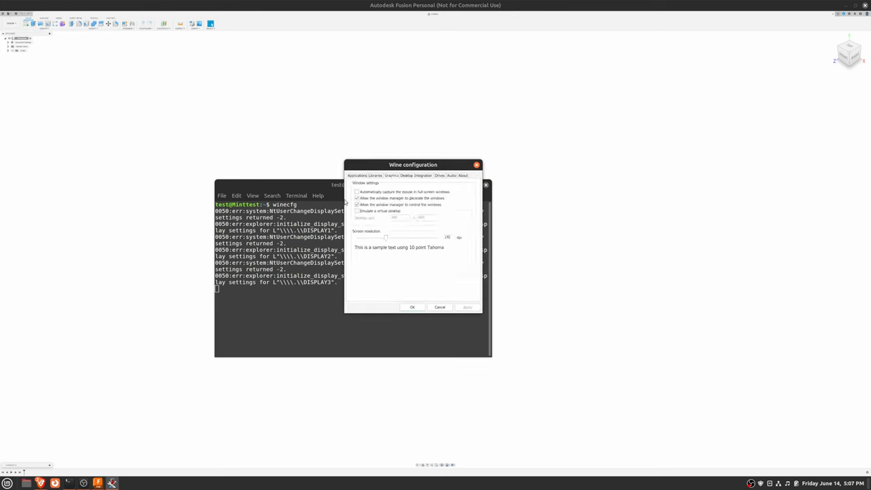
click(357, 204)
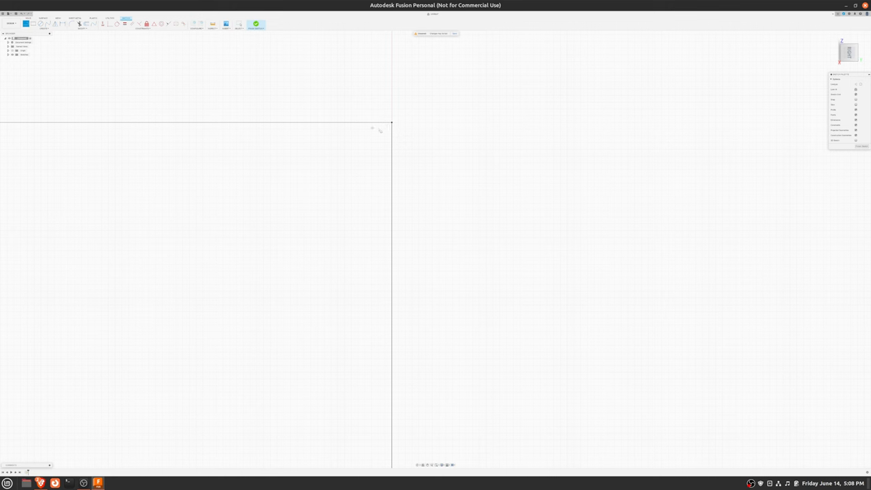
mouse_move(393, 123)
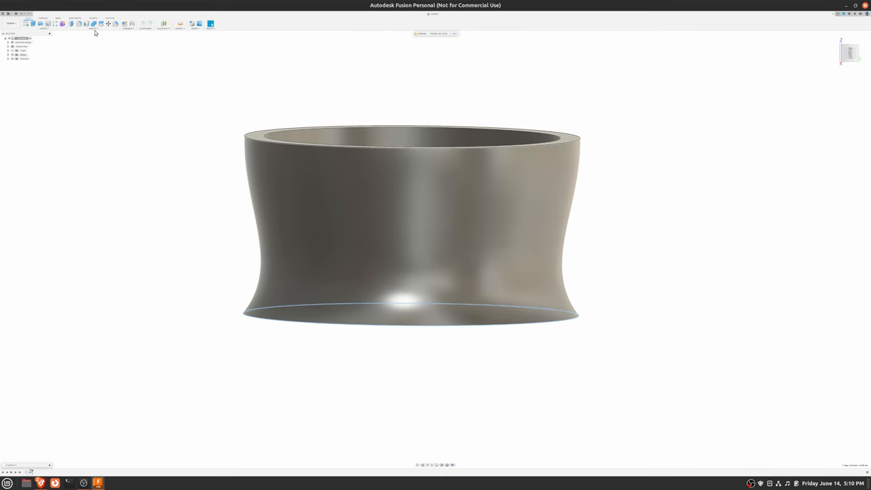
Orbit the revolved ring body to look down inside its hollow interior
click(93, 27)
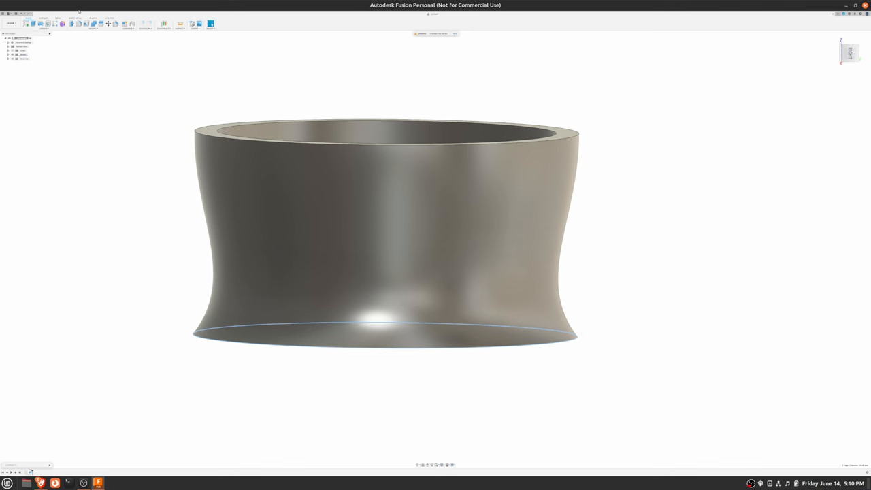
click(71, 25)
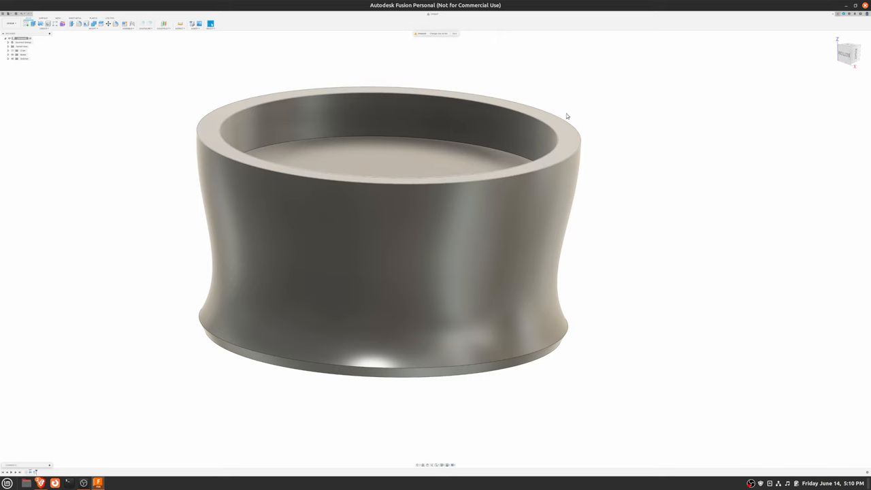
drag(569, 115, 523, 120)
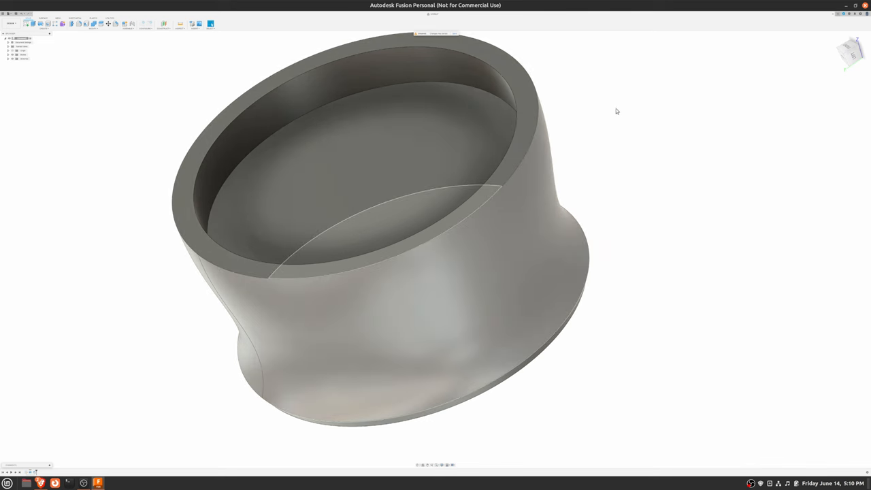
mouse_move(610, 107)
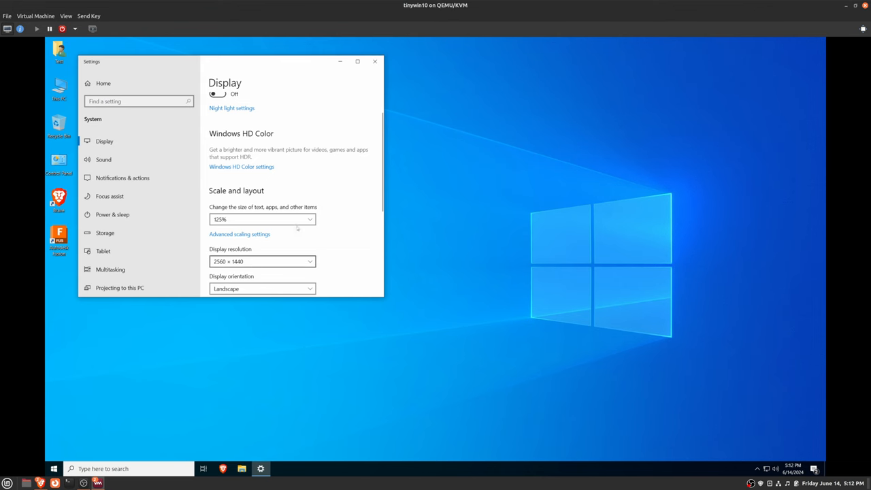
Close Windows Display settings, launch Fusion 360 in the guest and orbit its empty design
click(374, 61)
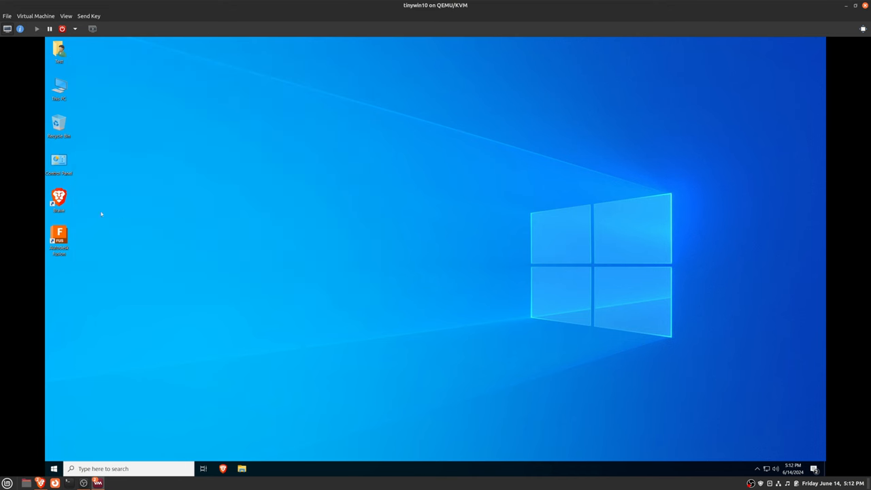
double_click(58, 234)
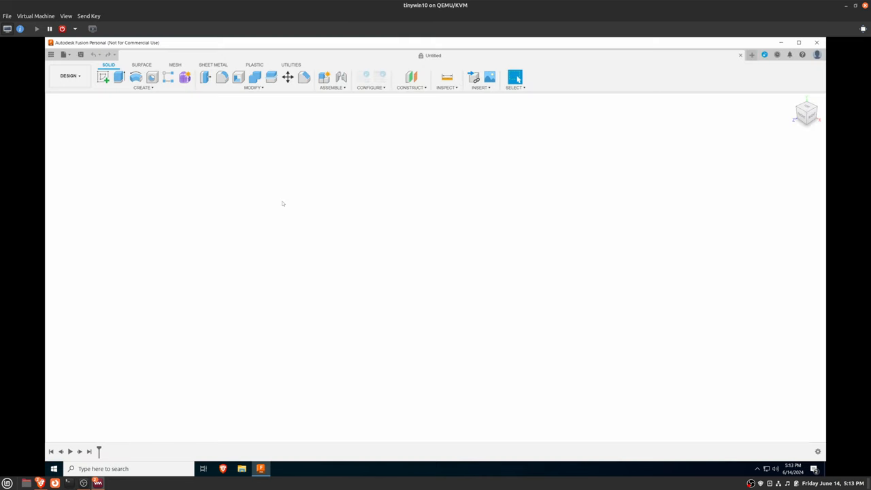
mouse_move(457, 87)
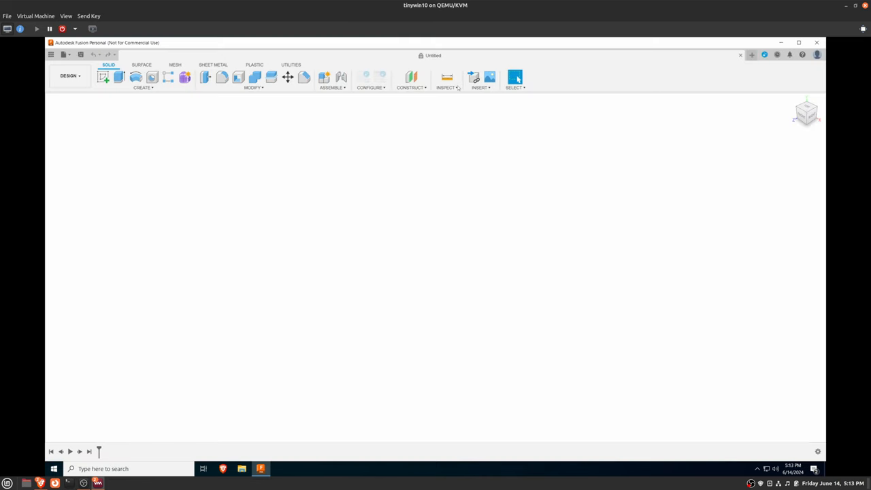
mouse_move(280, 166)
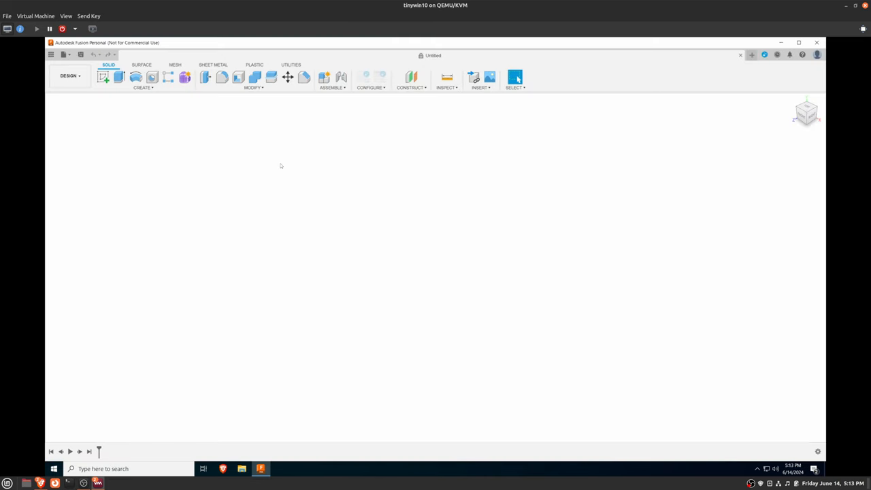
mouse_move(264, 150)
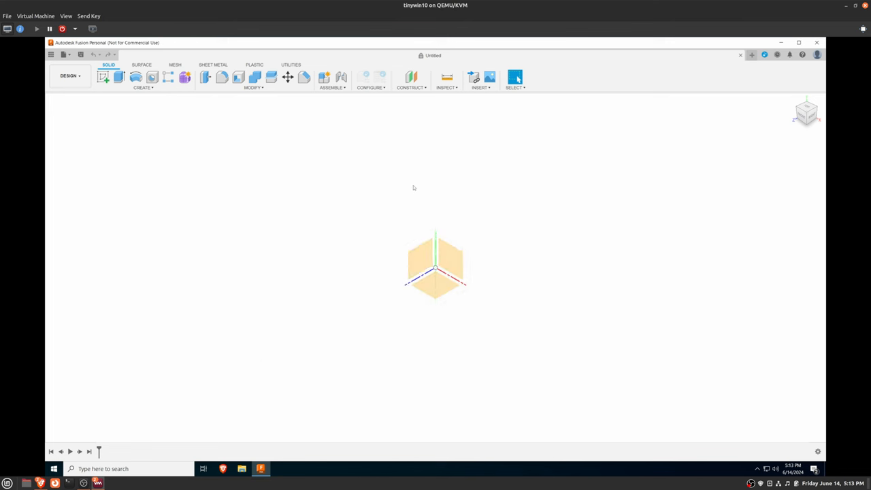
click(103, 77)
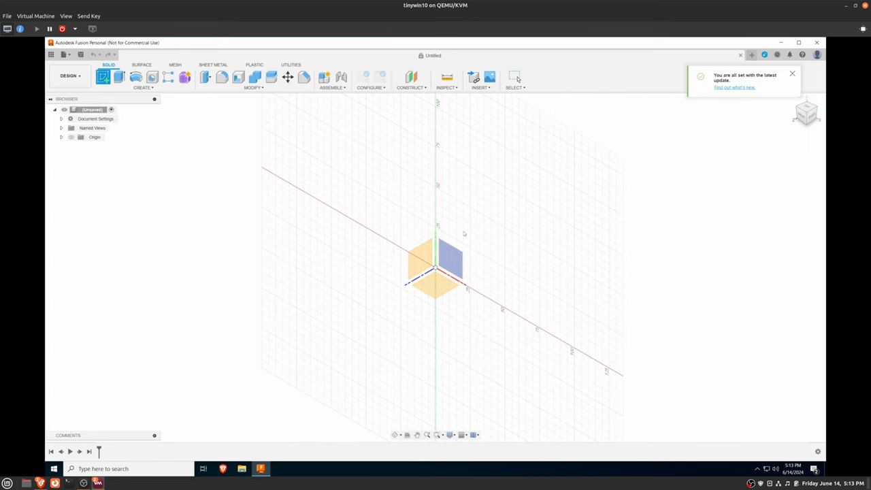
drag(463, 245, 458, 200)
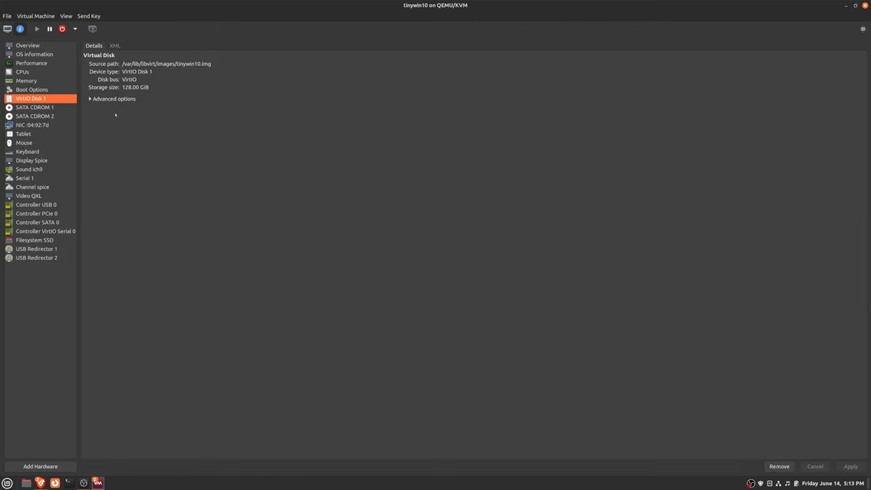
Enable Spice OpenGL with the NVIDIA device and Virtio video with 3D acceleration, then apply
click(31, 160)
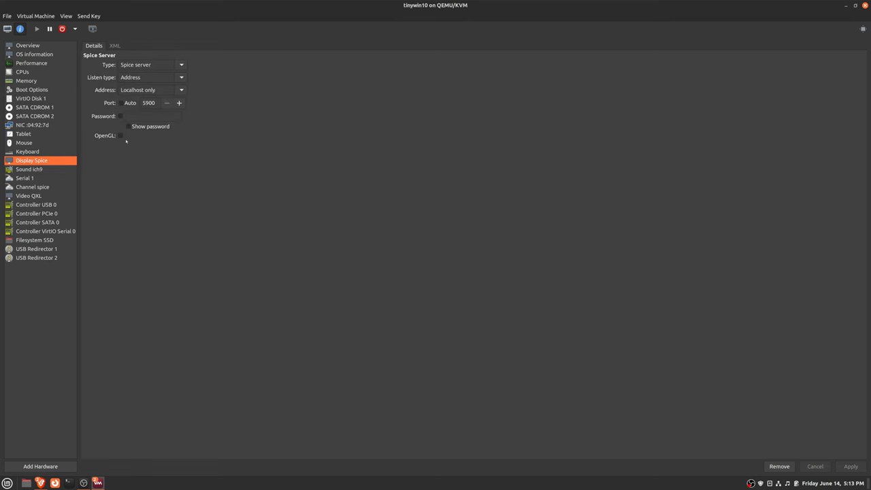
click(120, 136)
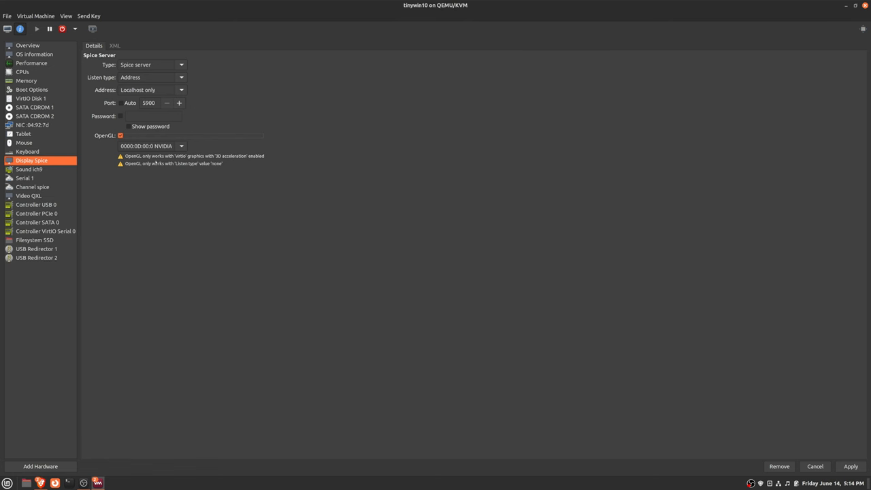
mouse_move(235, 116)
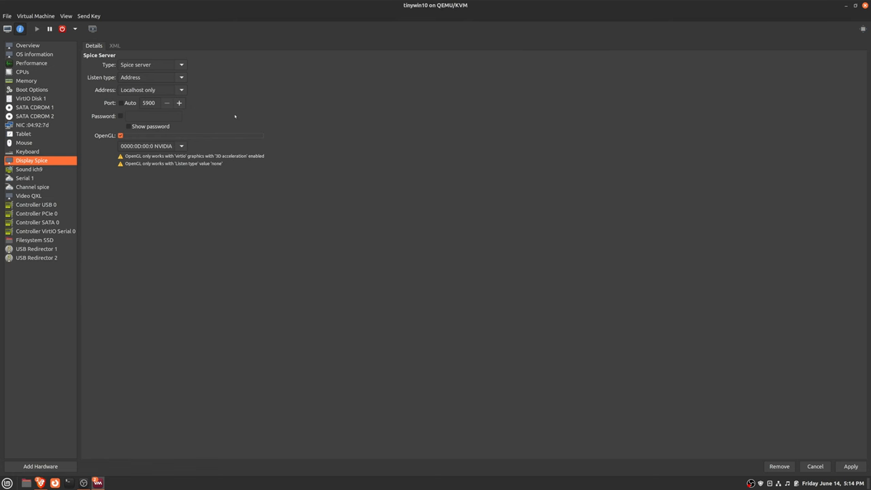
click(30, 196)
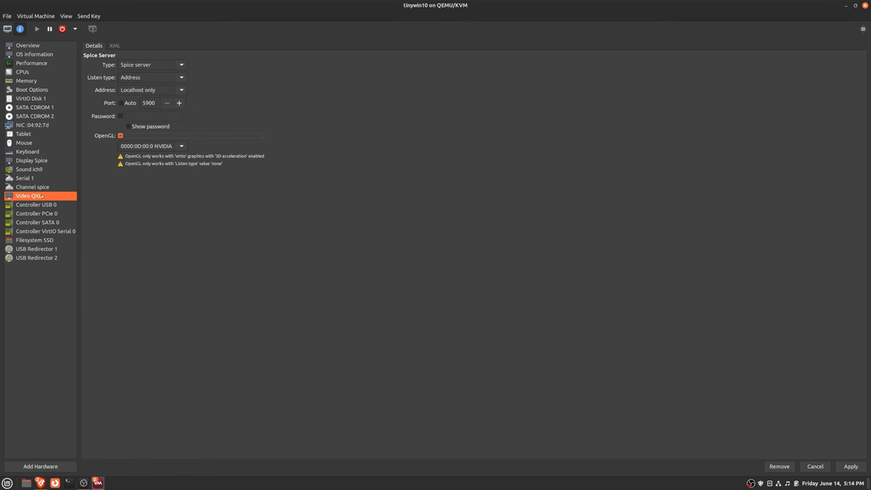
click(28, 196)
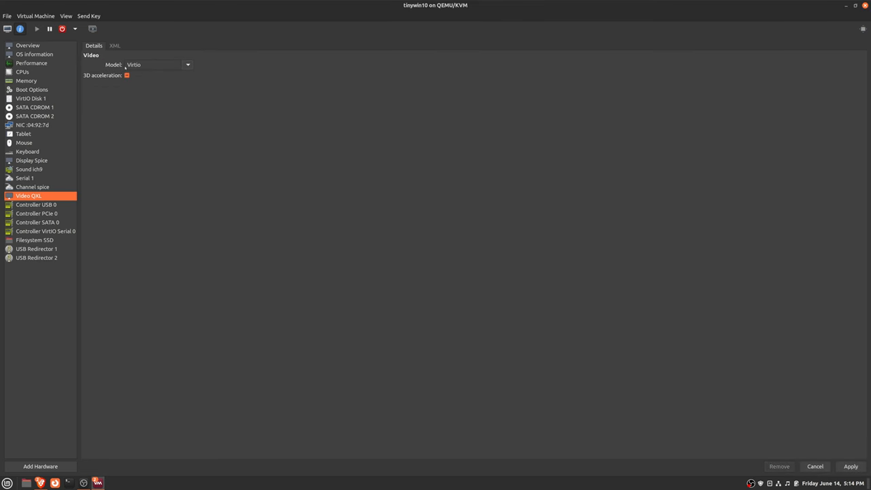
click(127, 75)
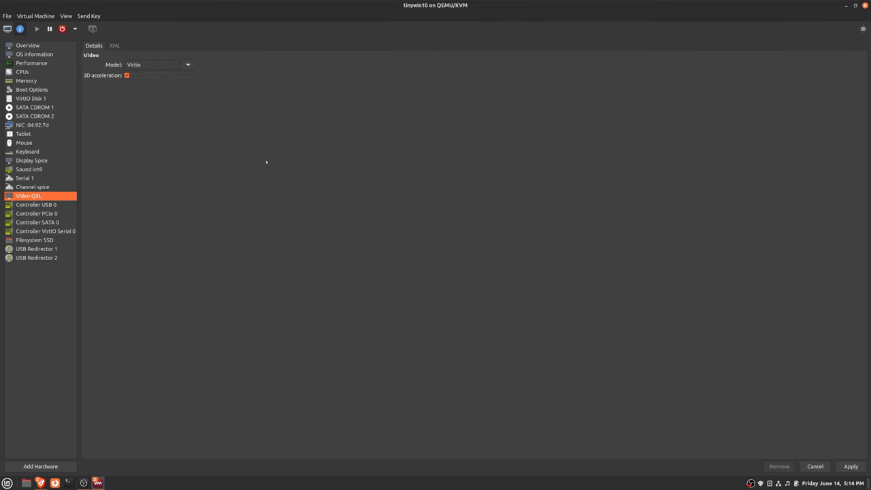
click(37, 28)
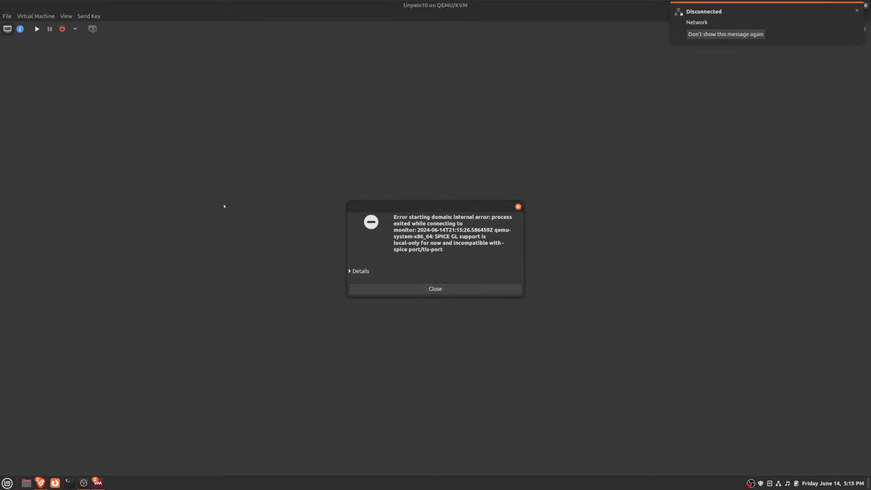
Dismiss the 'Error starting domain' Spice OpenGL message
click(857, 11)
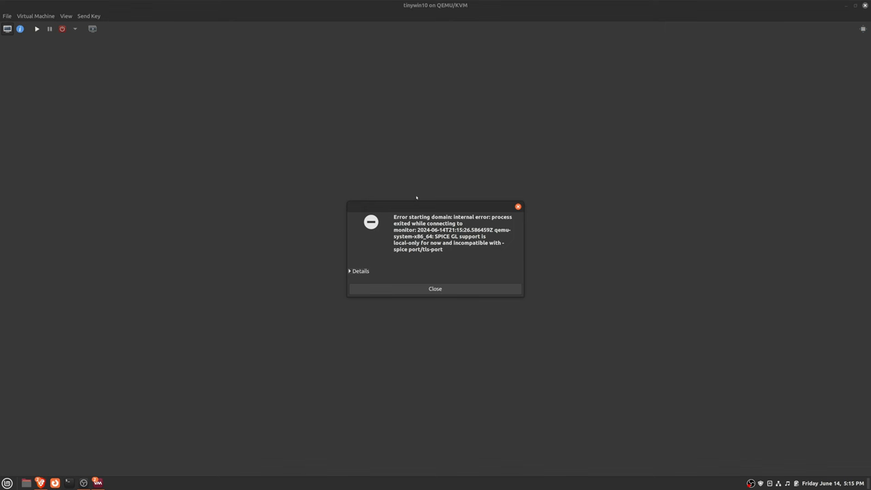
mouse_move(422, 199)
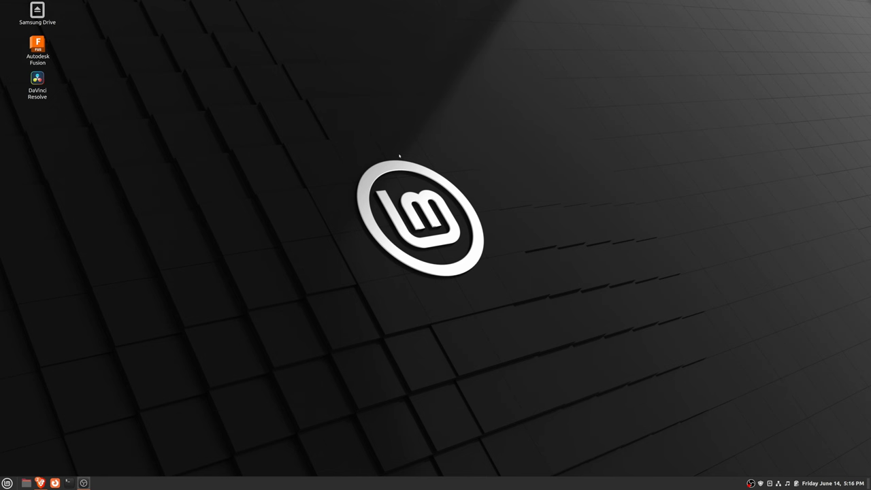
Bring up VirtualBox Manager showing the VBTiny10 VM's details, centred on the desktop
click(97, 482)
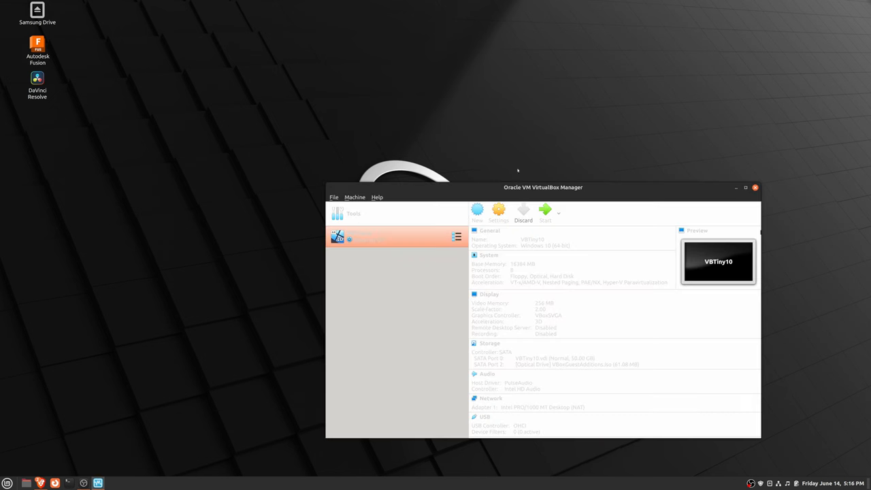
drag(543, 188, 418, 169)
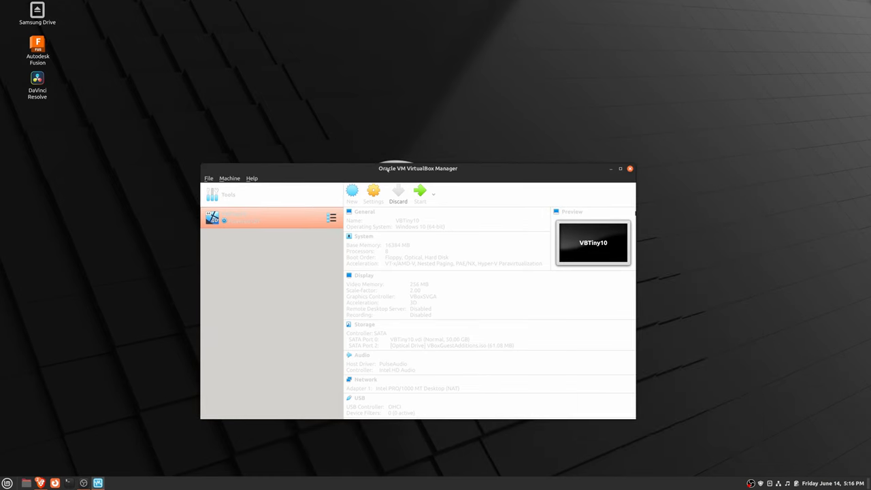
mouse_move(388, 172)
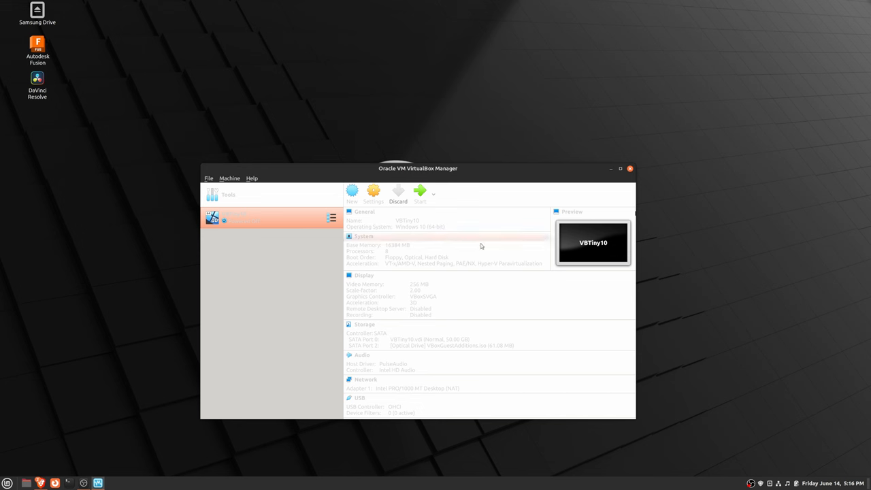
Confirm 3D acceleration in VBTiny10's display settings and start the virtual machine
click(373, 193)
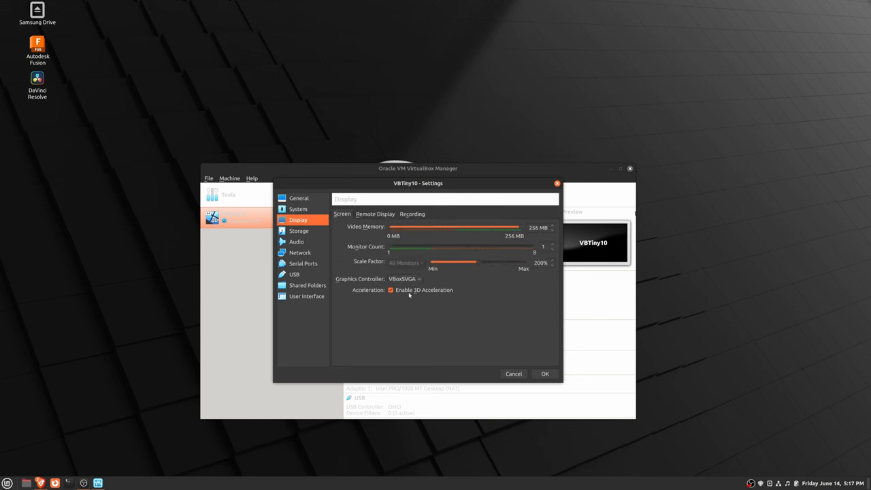
mouse_move(422, 290)
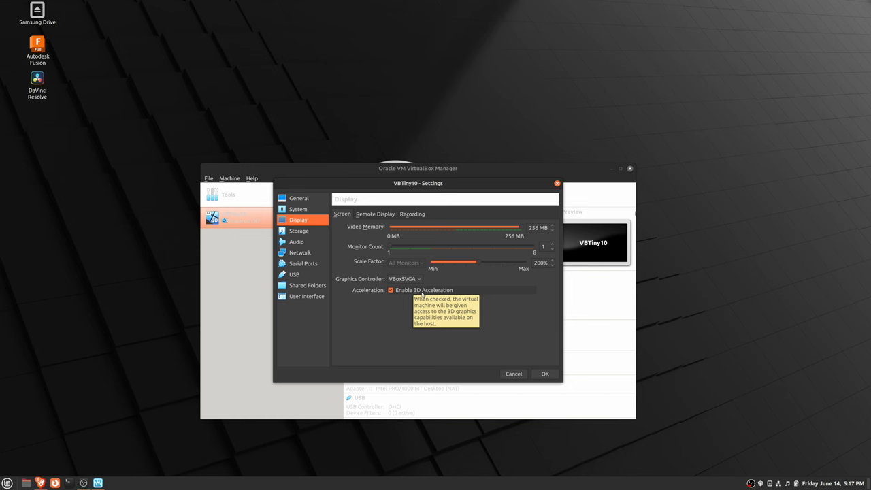
click(544, 373)
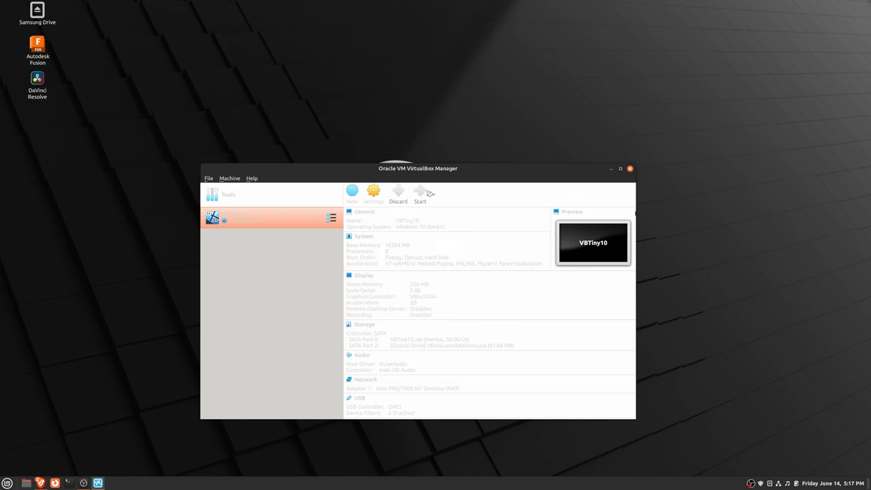
click(420, 194)
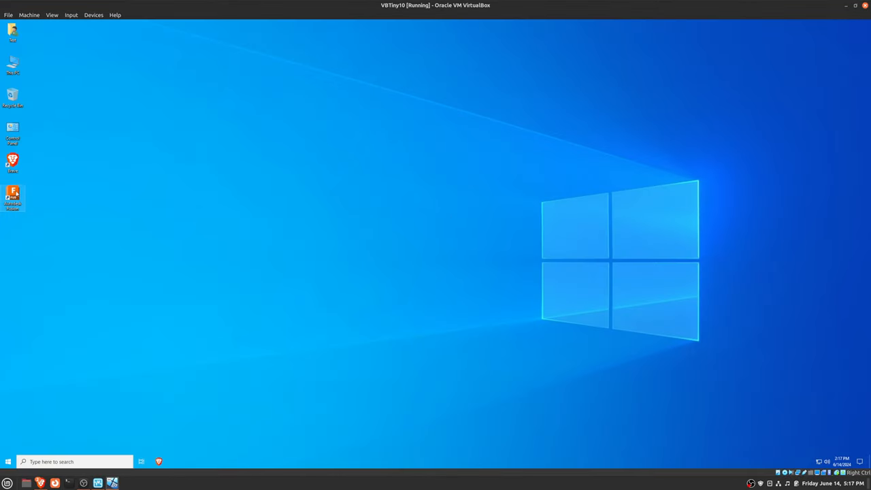
Launch Fusion 360 from the Windows VM desktop shortcut into an empty untitled design
double_click(12, 197)
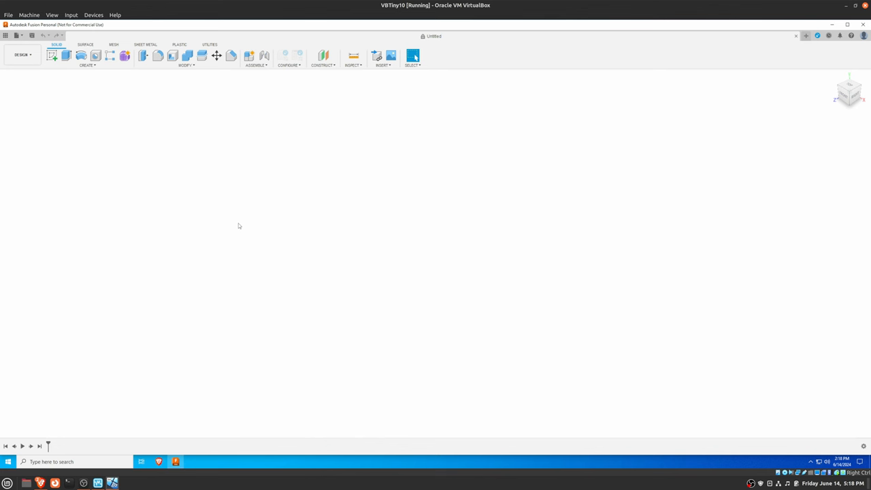
mouse_move(260, 57)
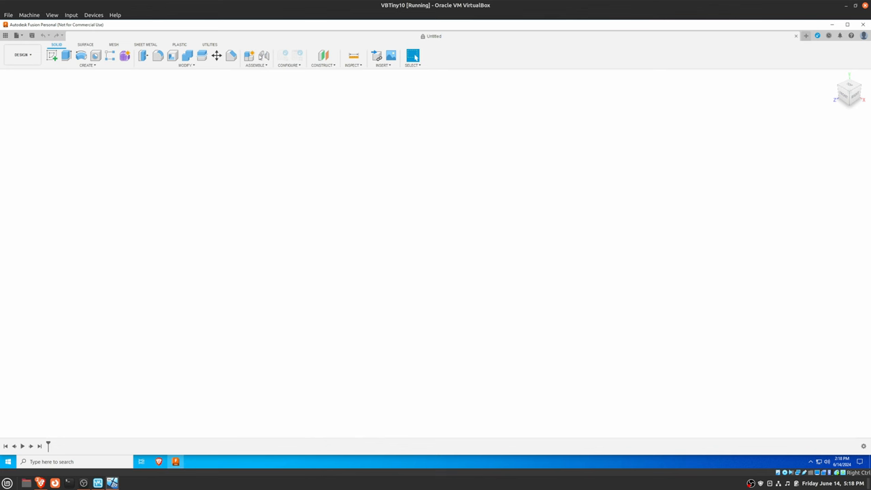
mouse_move(329, 84)
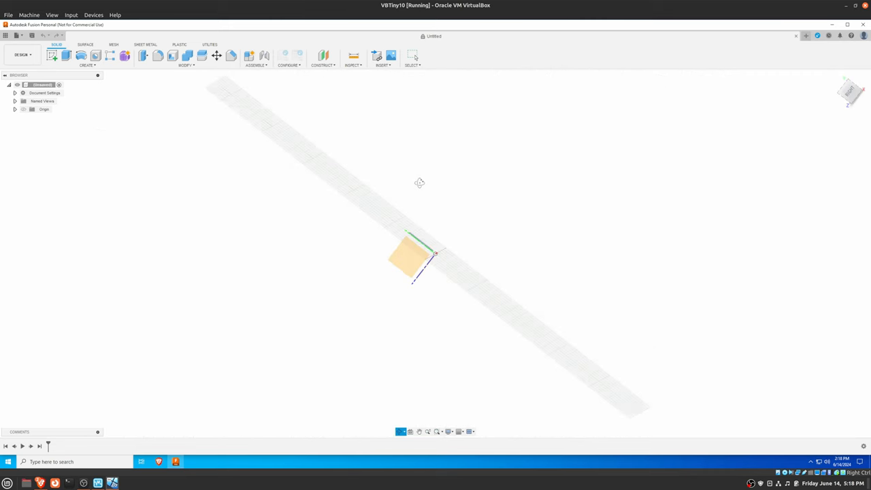
drag(419, 183, 447, 212)
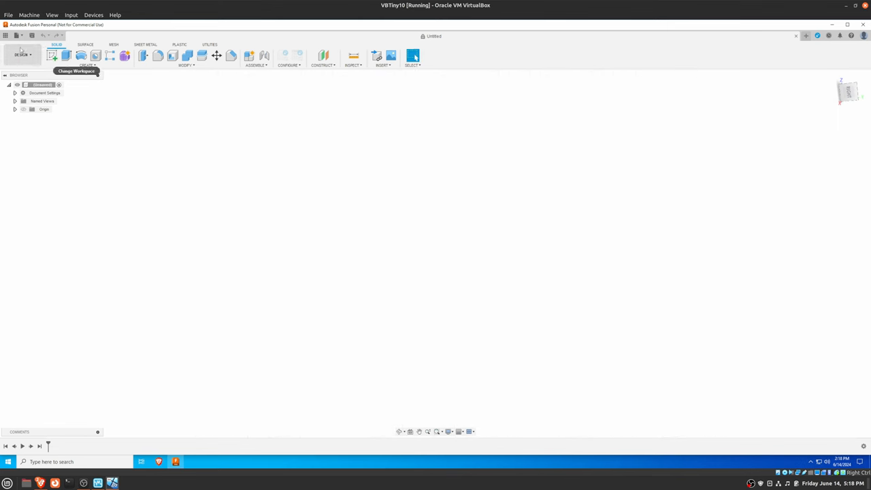
mouse_move(5, 35)
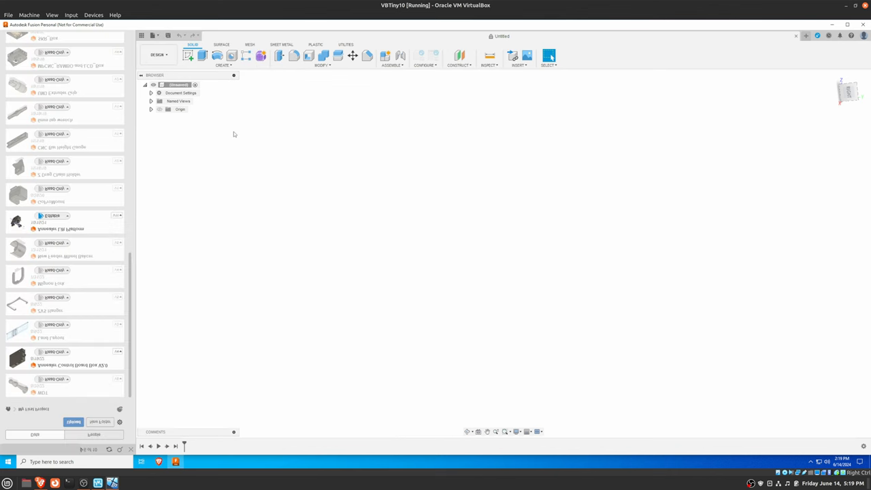
mouse_move(122, 236)
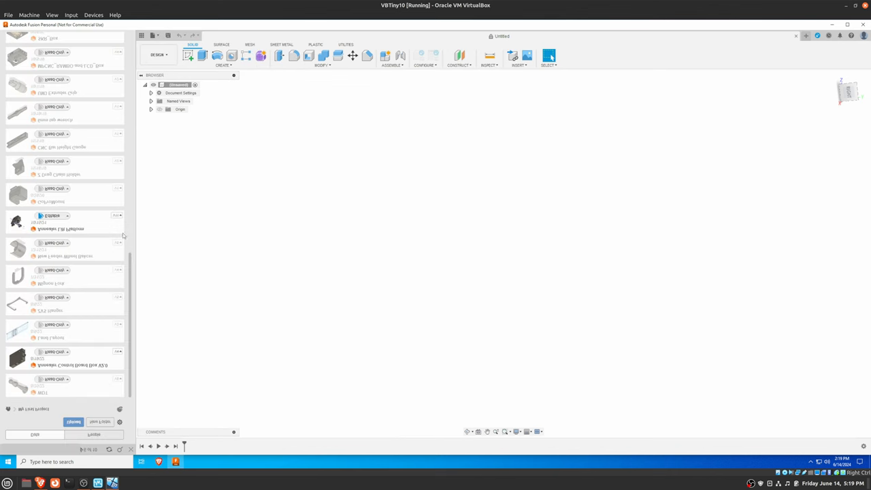
mouse_move(124, 282)
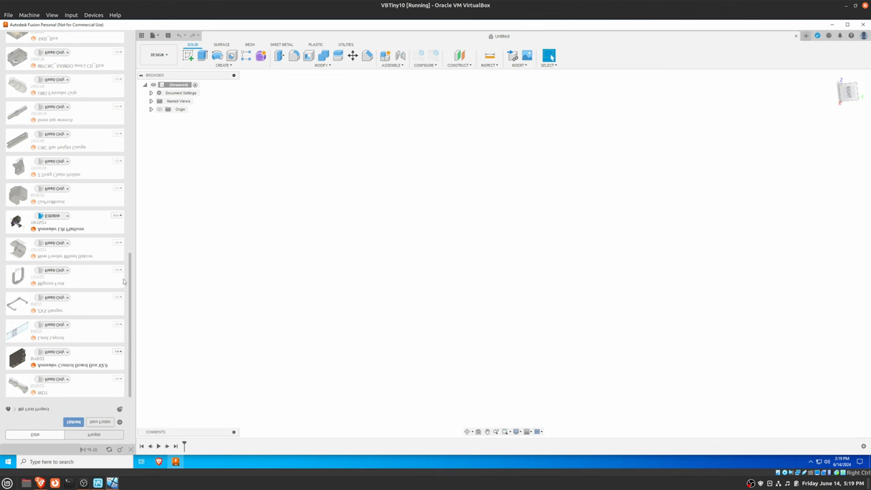
mouse_move(98, 284)
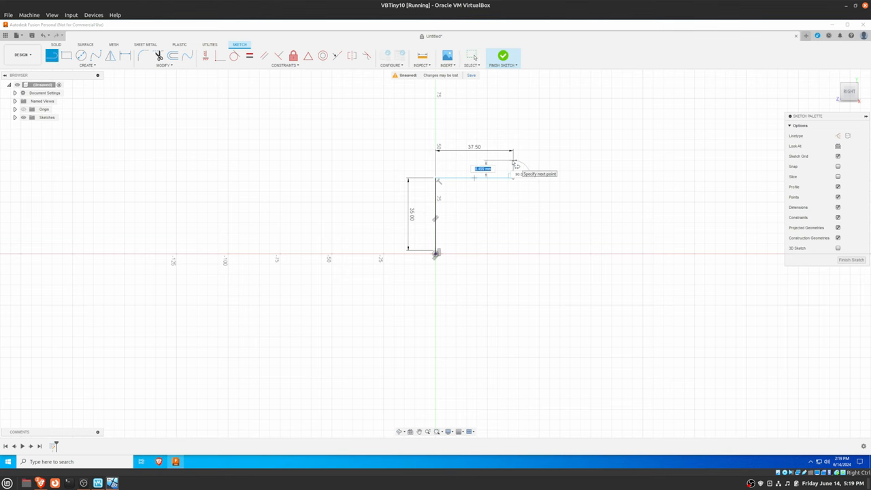
Finish the sketch profile into a hollow waisted cup body and orbit to inspect it
click(504, 56)
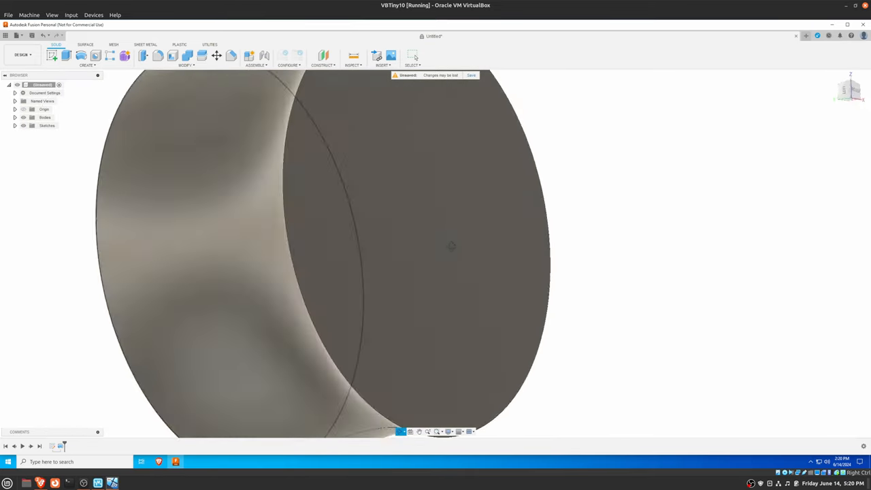
drag(452, 245, 537, 268)
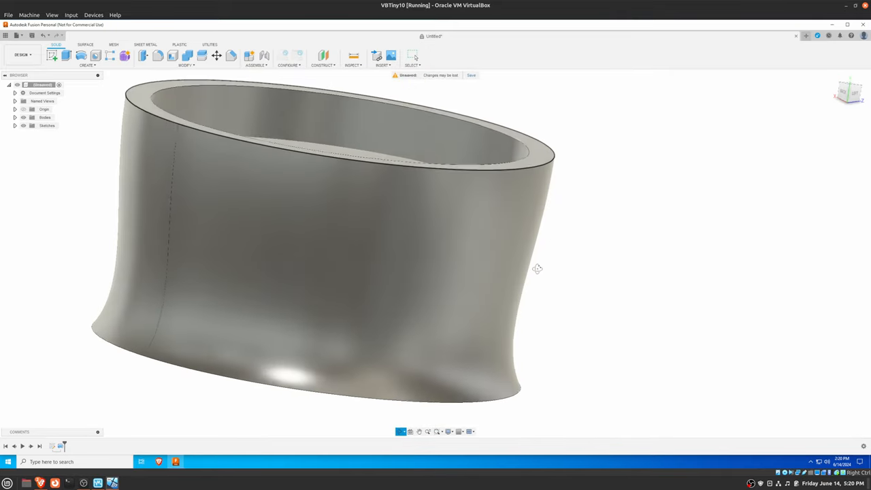
drag(537, 268, 533, 276)
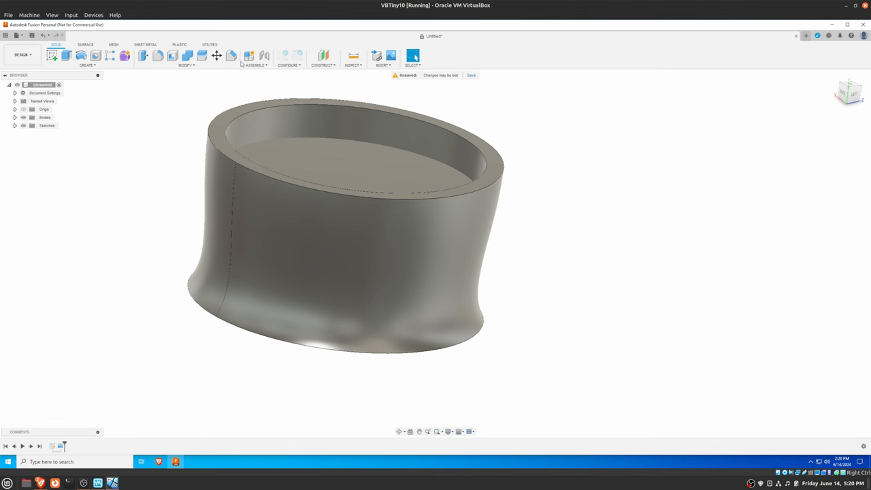
mouse_move(355, 78)
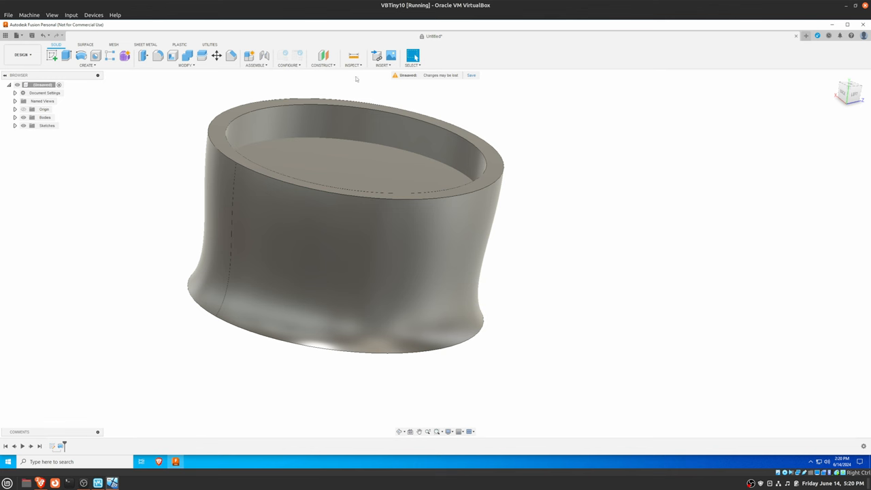
click(414, 56)
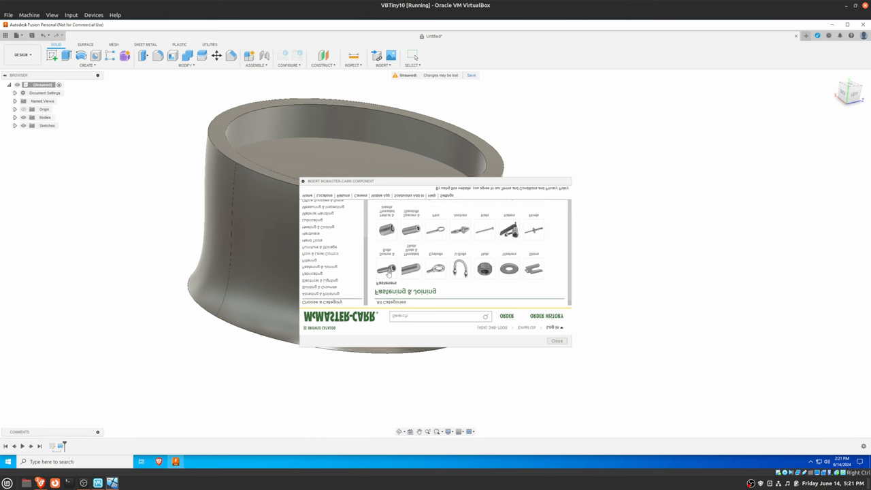
mouse_move(389, 275)
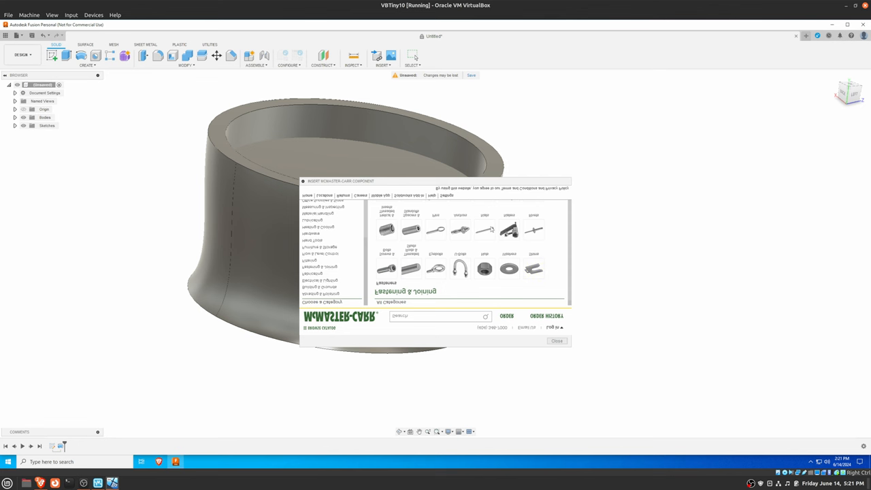
click(557, 340)
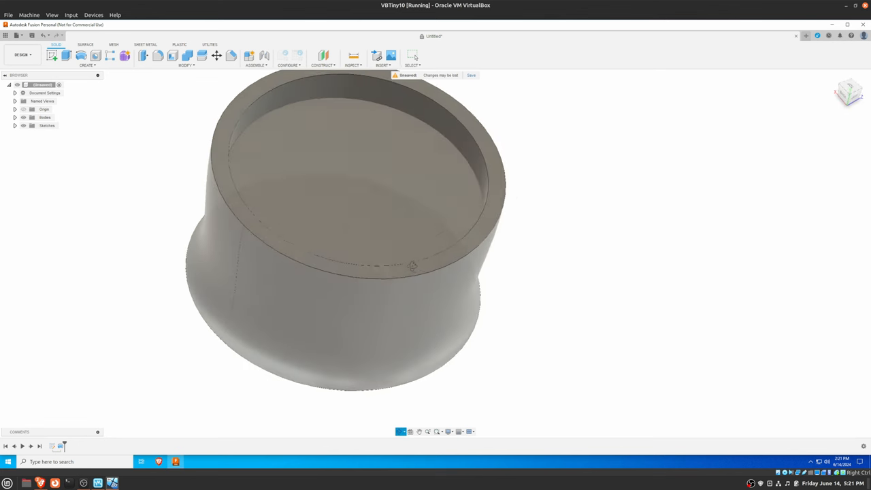
Return the cup to a side view and use the File menu to close the design
drag(408, 266, 402, 256)
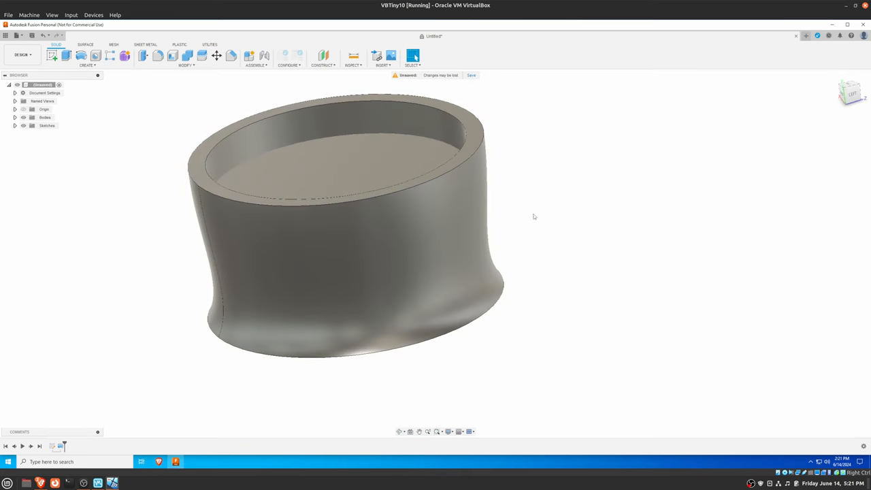
mouse_move(669, 130)
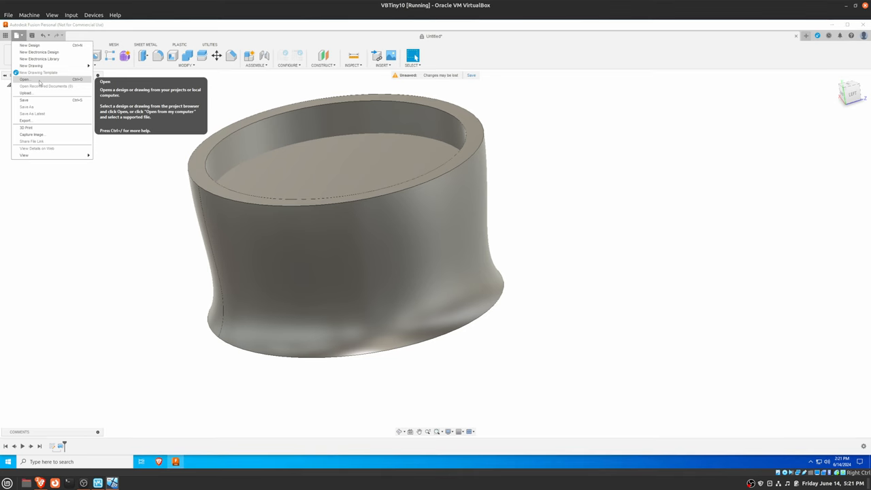
click(24, 79)
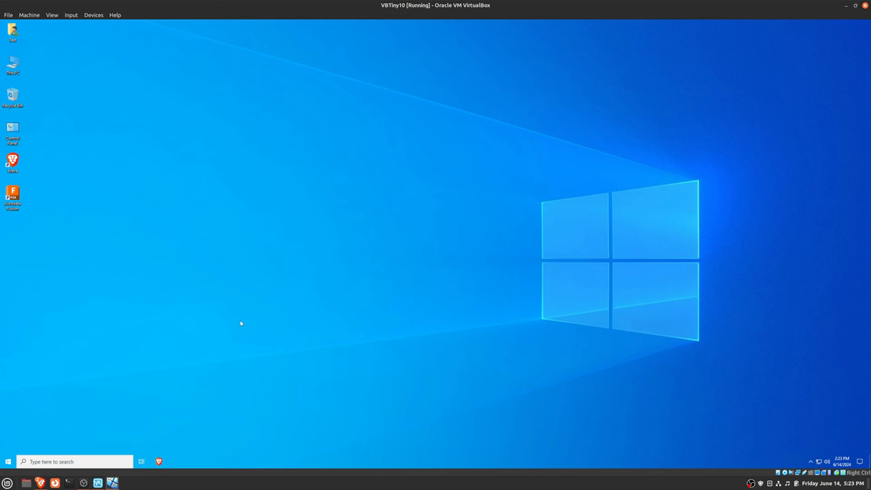
mouse_move(316, 305)
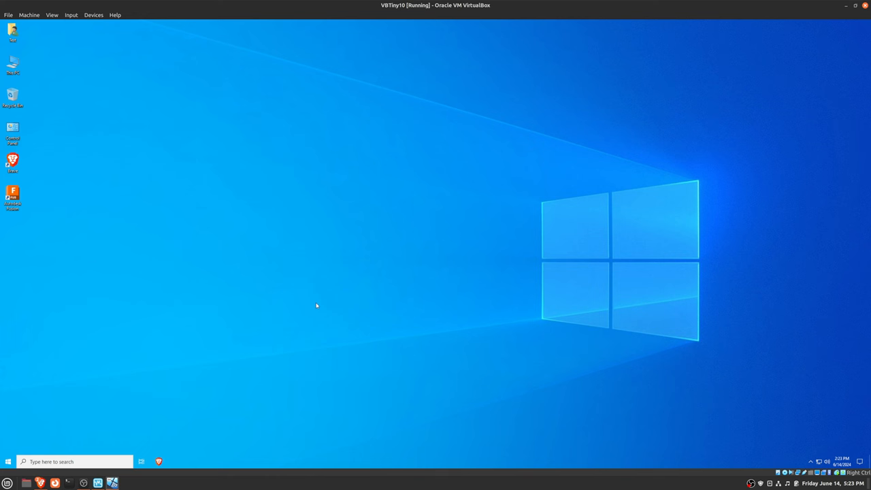
mouse_move(338, 293)
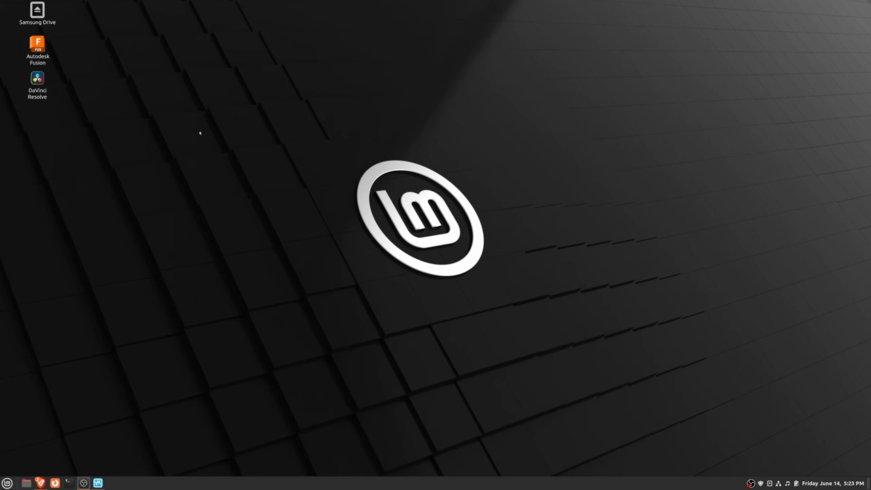
mouse_move(231, 139)
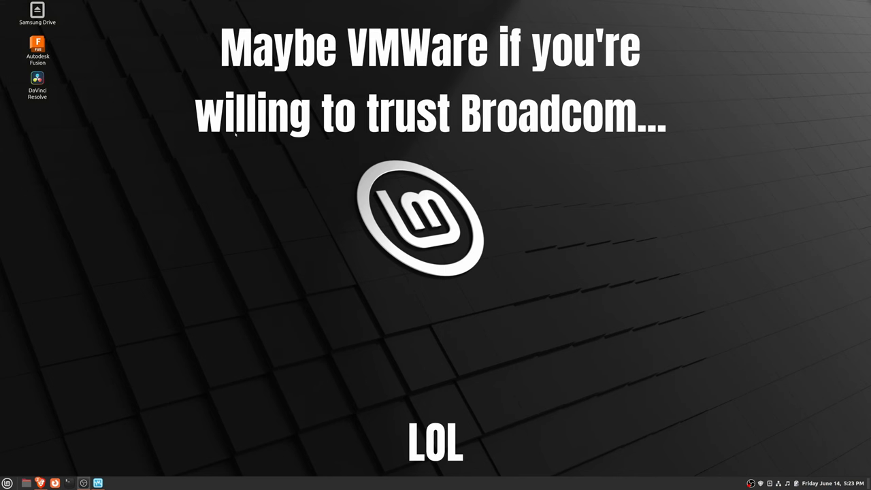
Launch Virtual Machine Manager, centre its window, then switch to the ArchWiki QEMU graphics page
click(112, 483)
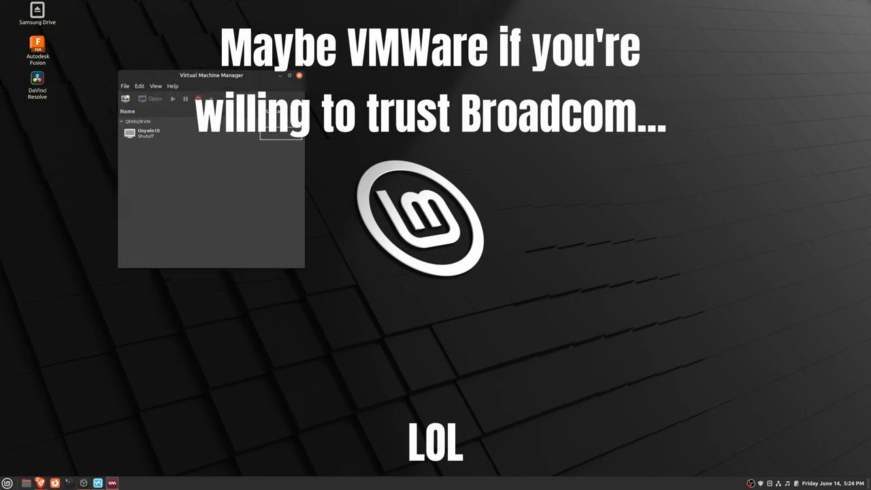
drag(211, 75, 318, 148)
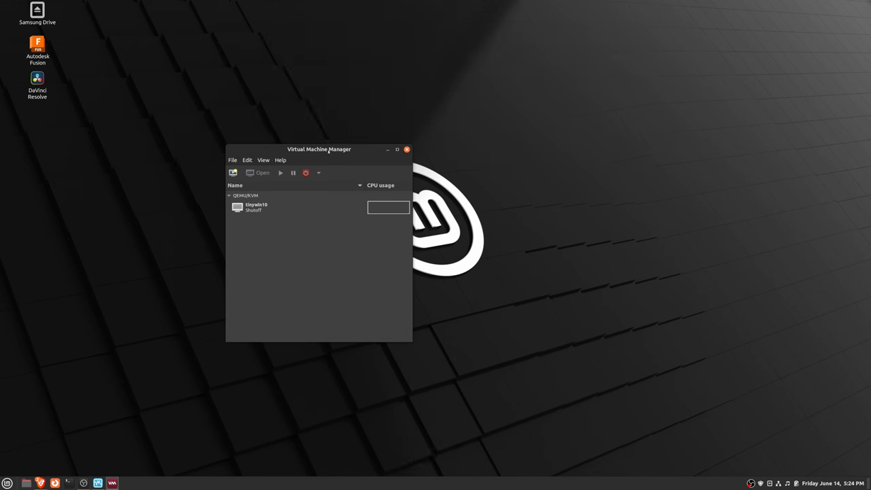
click(256, 207)
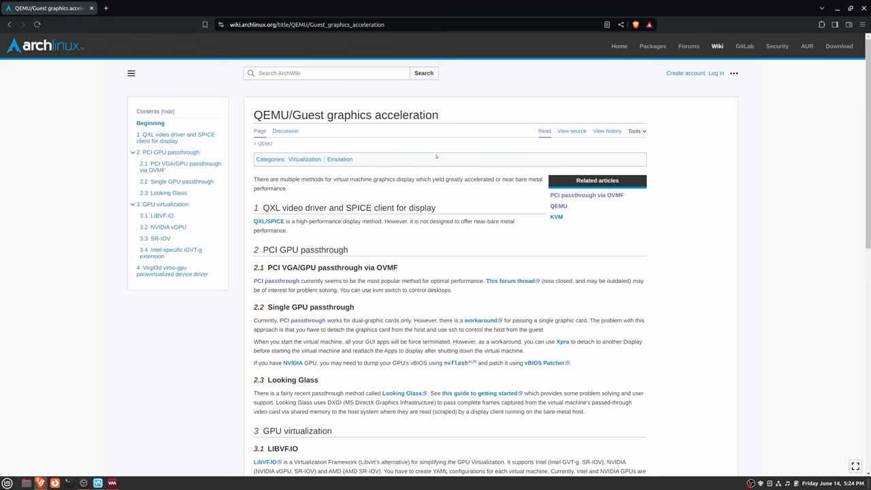
mouse_move(362, 198)
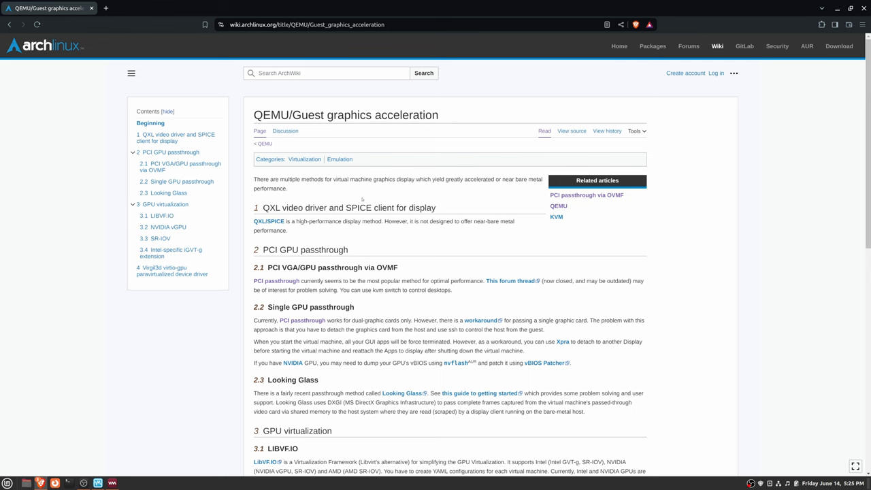
double_click(367, 115)
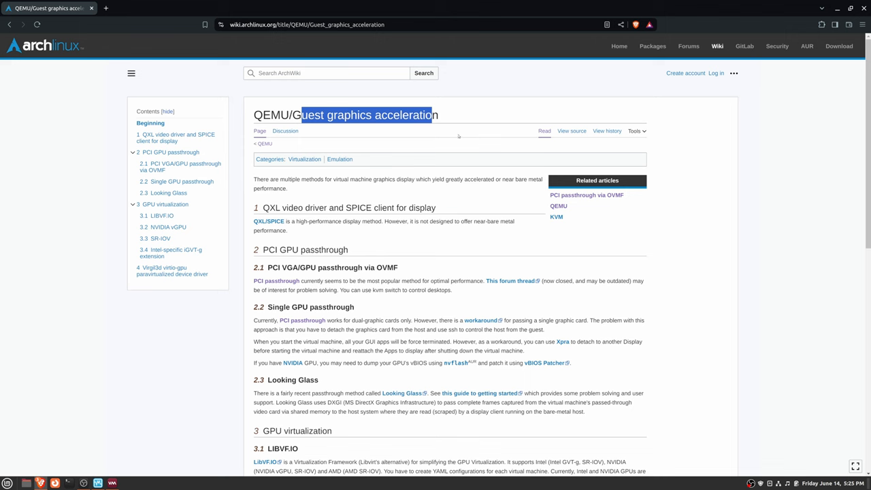
click(324, 125)
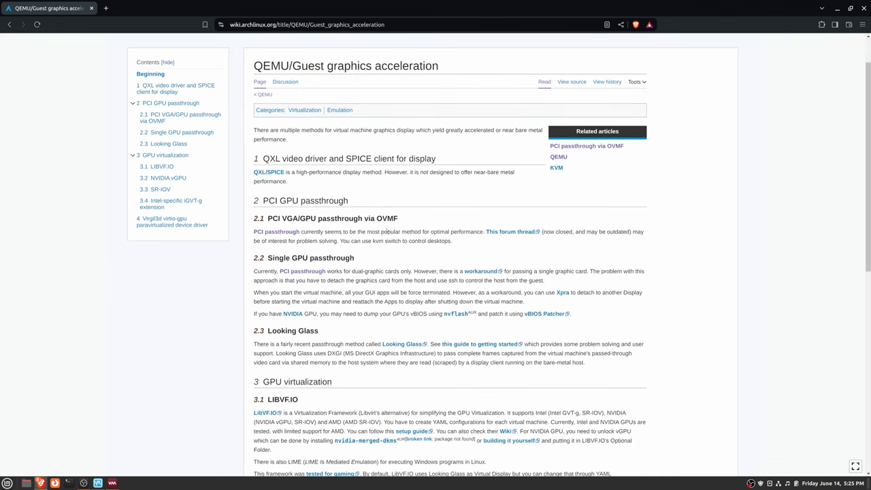
scroll(down, 3)
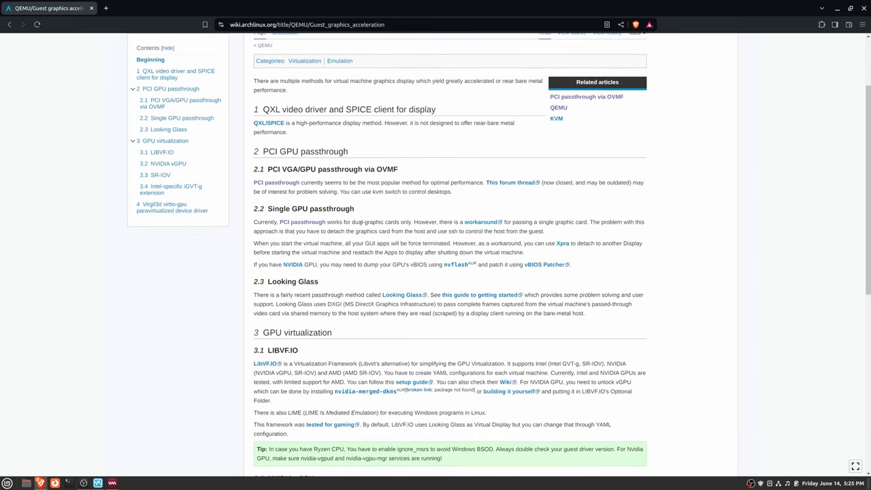
mouse_move(359, 222)
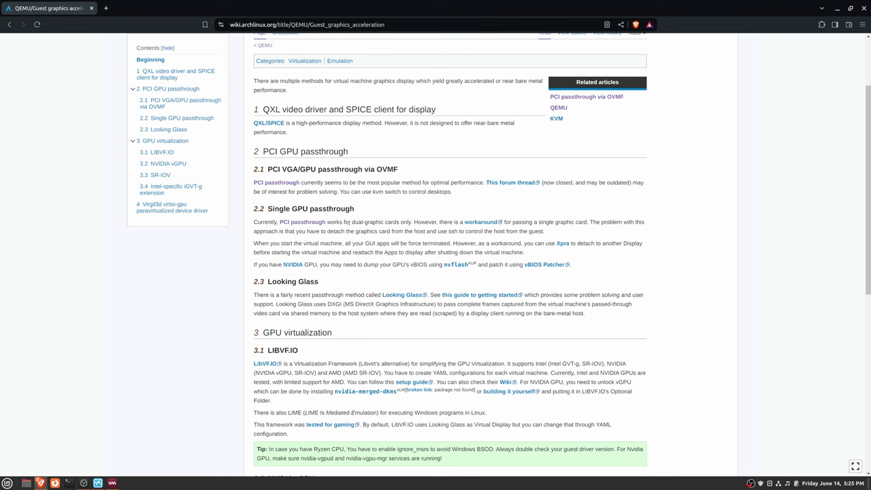
drag(278, 222, 409, 222)
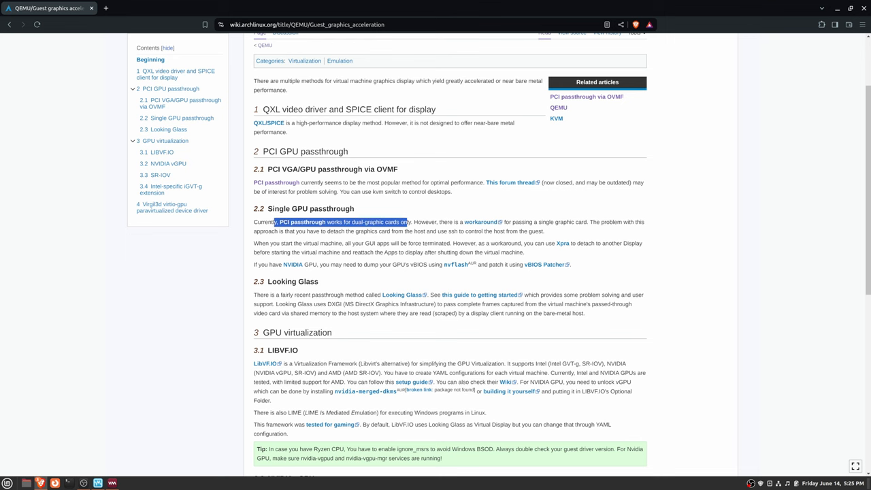
scroll(down, 3)
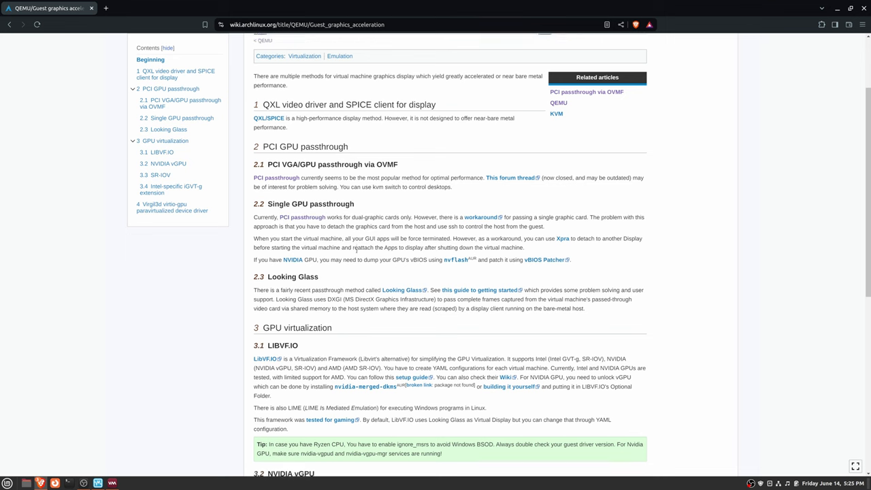
scroll(down, 3)
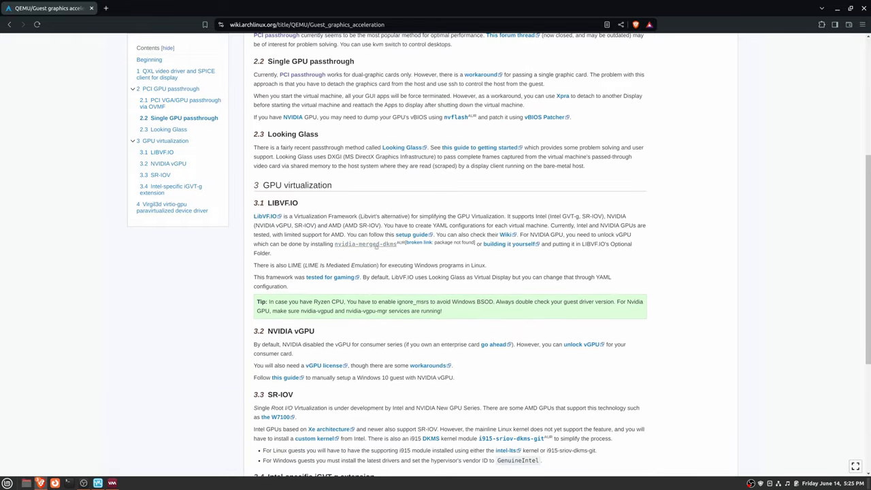
mouse_move(364, 244)
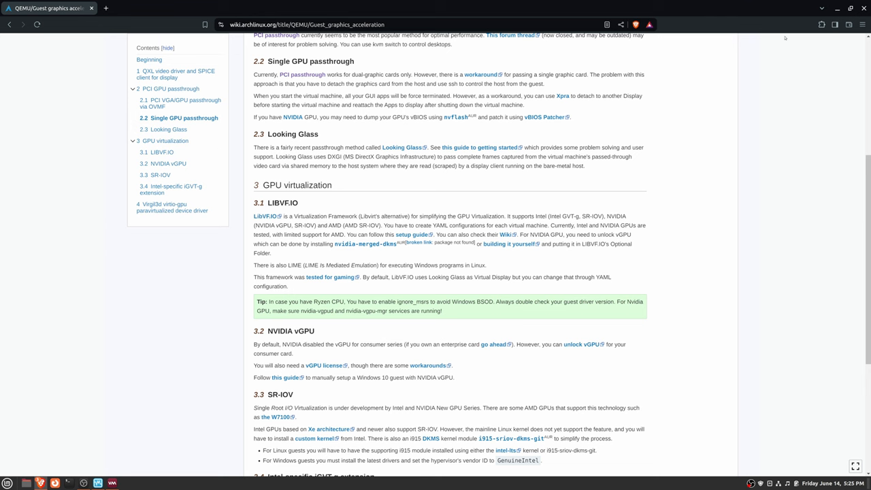
mouse_move(716, 64)
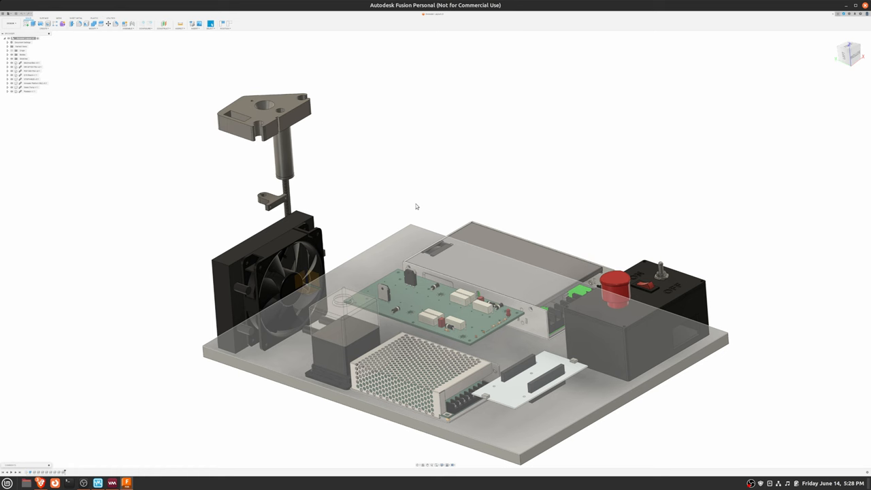
mouse_move(373, 188)
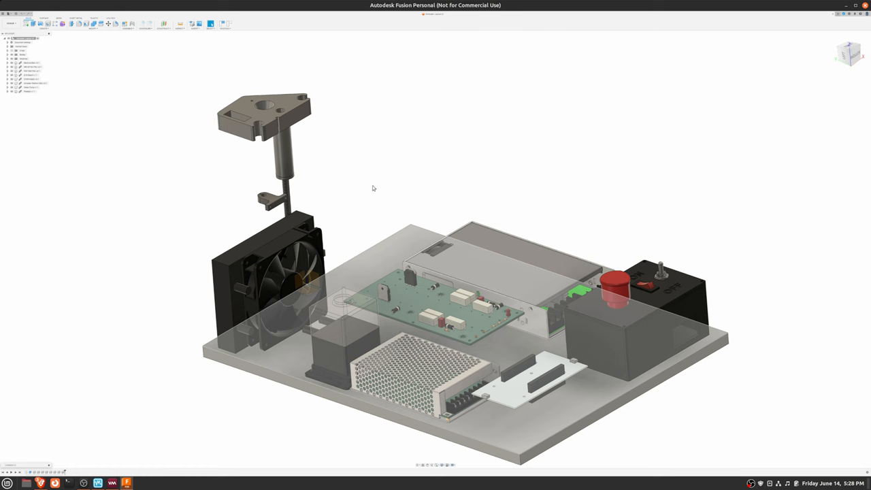
mouse_move(487, 149)
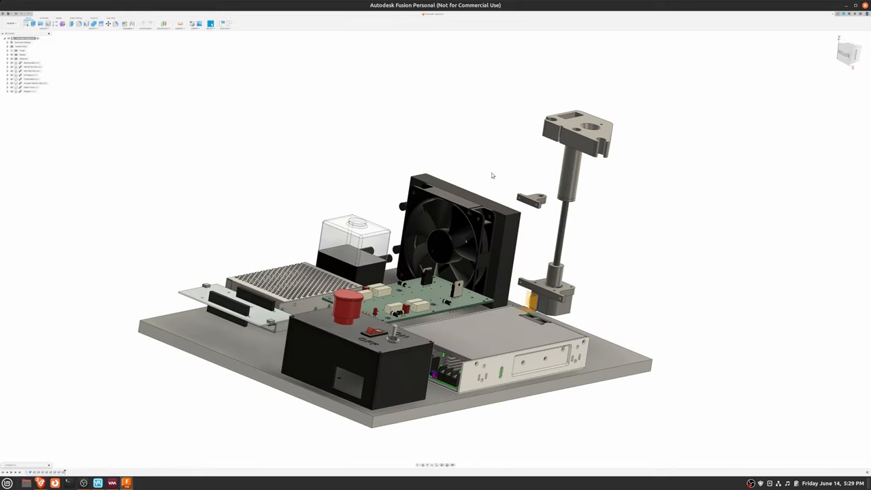
mouse_move(341, 176)
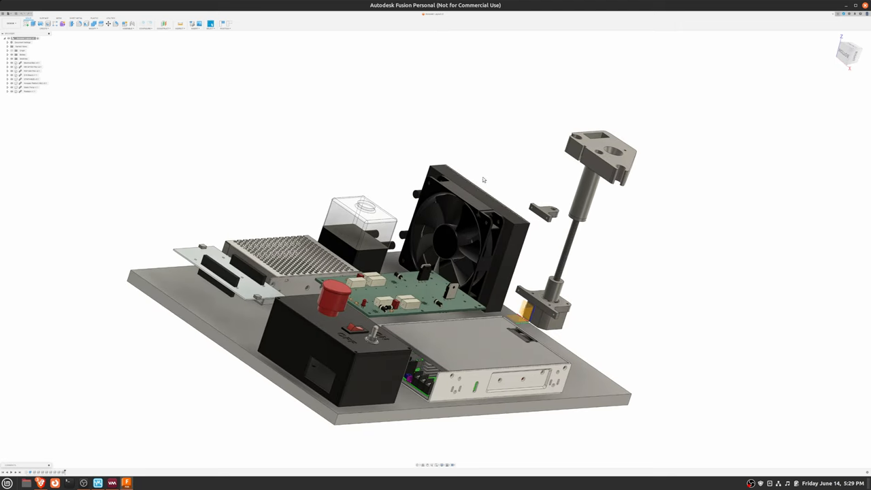
Orbit the electronics enclosure assembly to view it from another side
drag(483, 180, 479, 168)
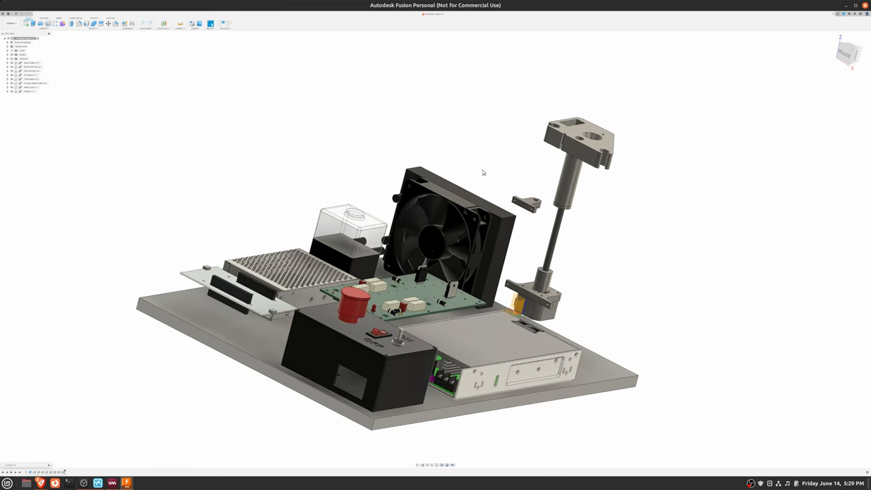
mouse_move(454, 150)
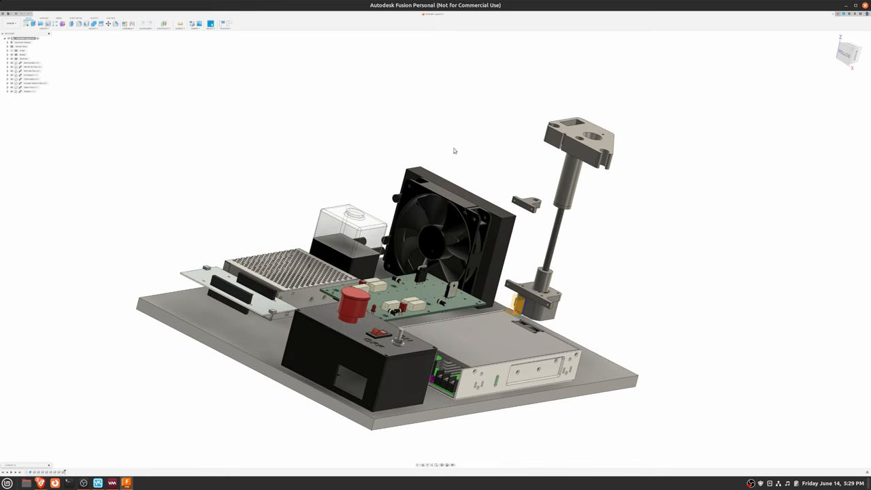
mouse_move(452, 155)
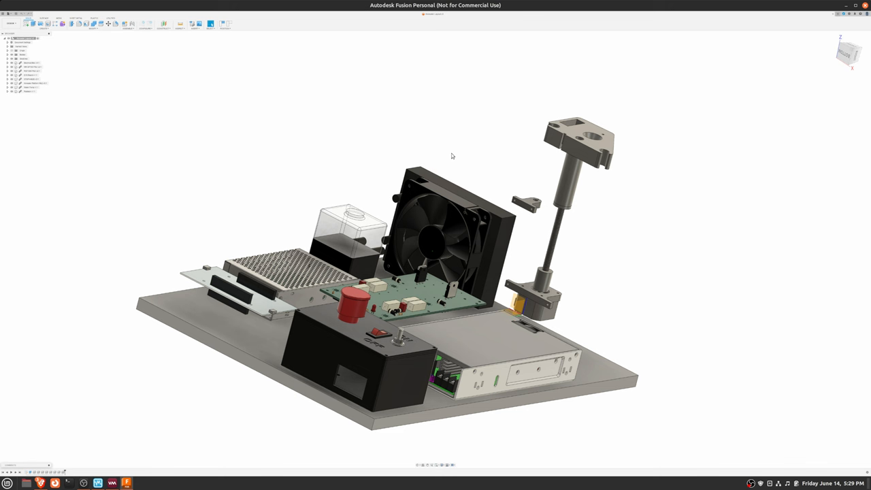
mouse_move(418, 147)
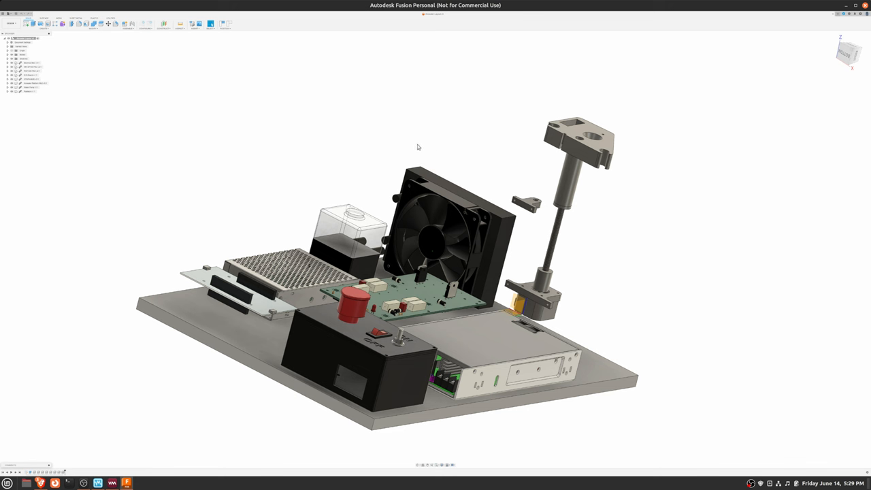
mouse_move(415, 135)
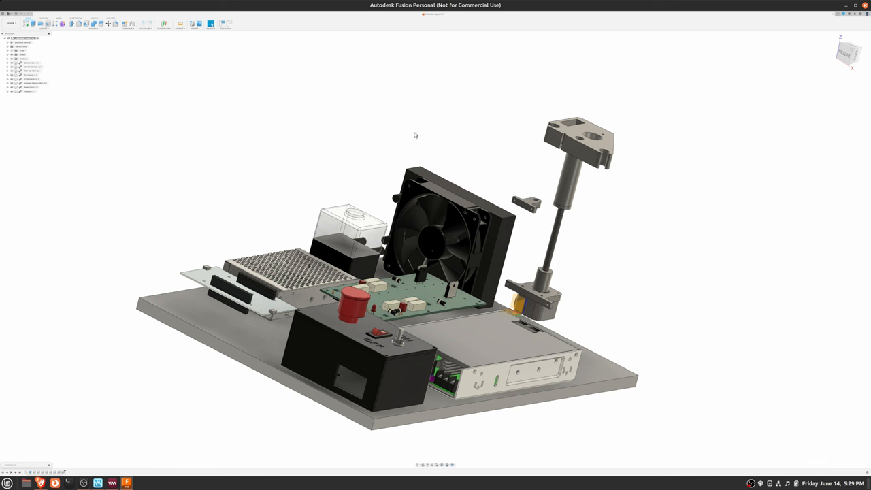